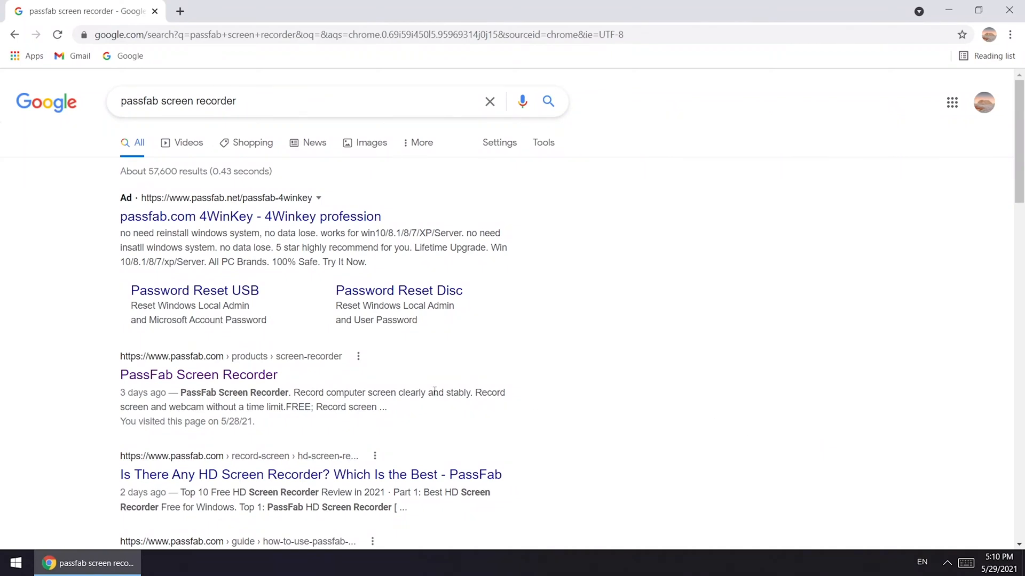
# Open the passfab.com PassFab Screen Recorder page from the Google search results.
pyautogui.scroll(-3)
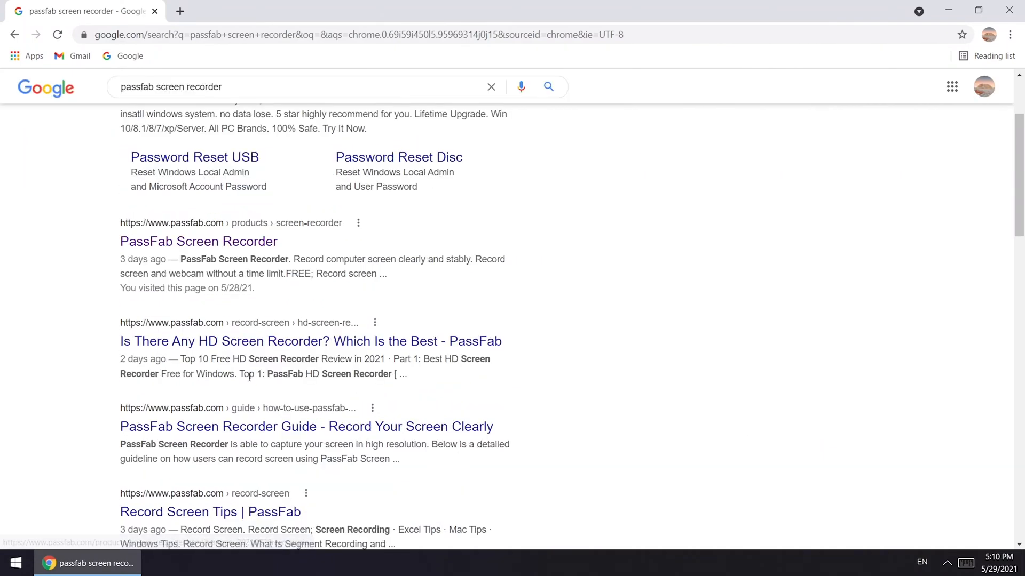
pyautogui.scroll(-3)
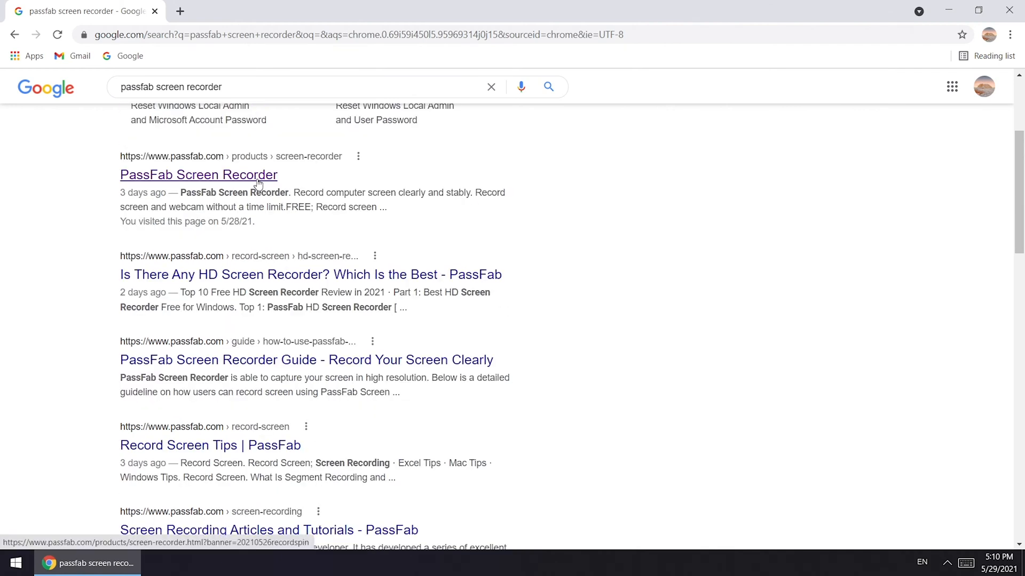
pyautogui.click(198, 174)
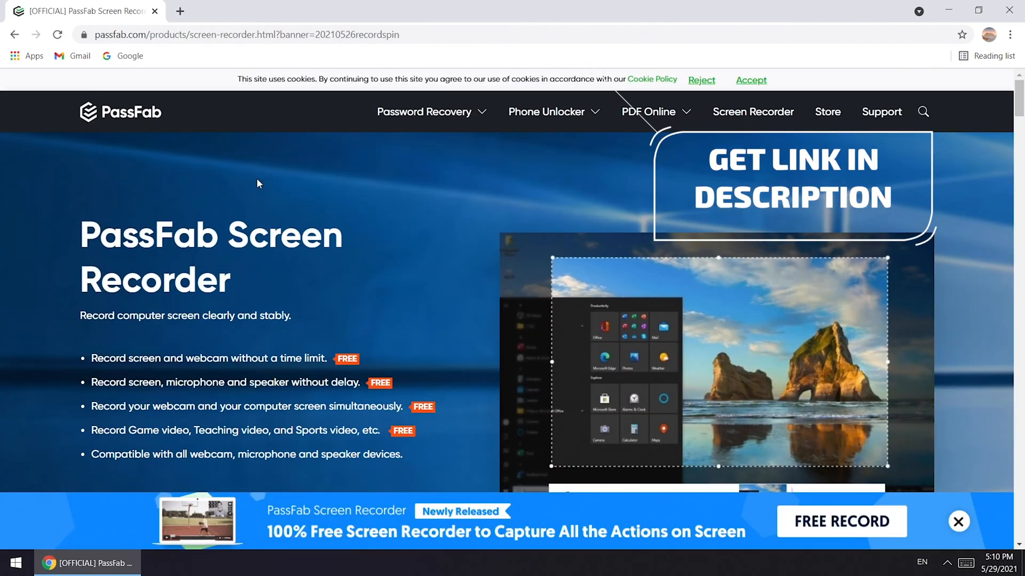
pyautogui.scroll(-3)
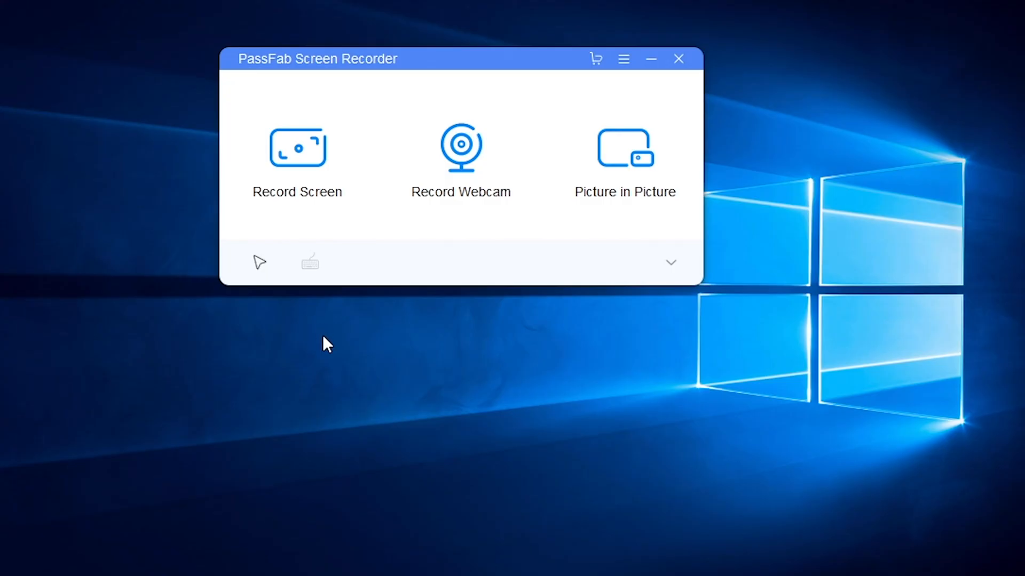
pyautogui.moveTo(669, 264)
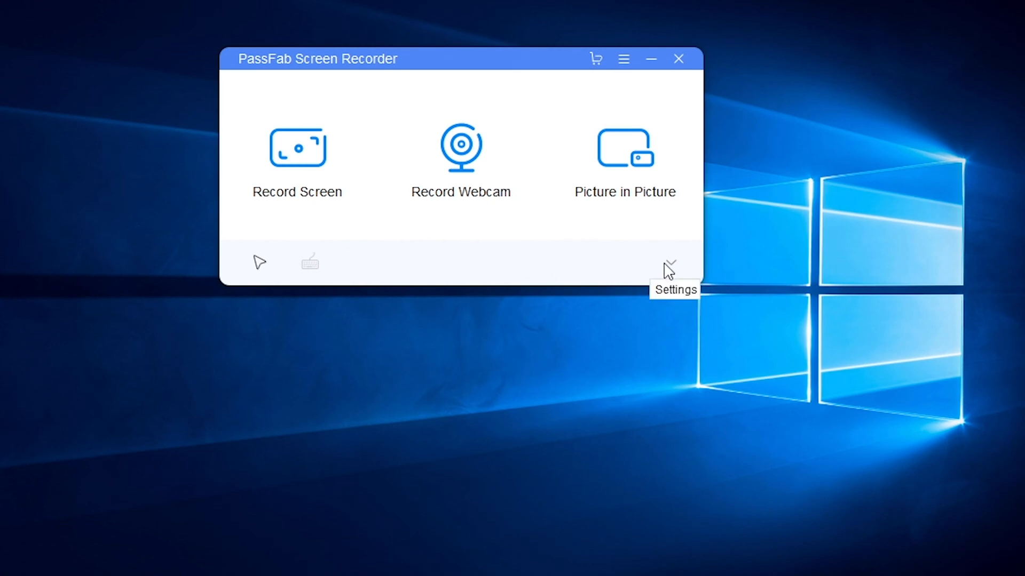
# Expand Settings and keep D:/Users/Videos/PassFab as the output location.
pyautogui.click(668, 265)
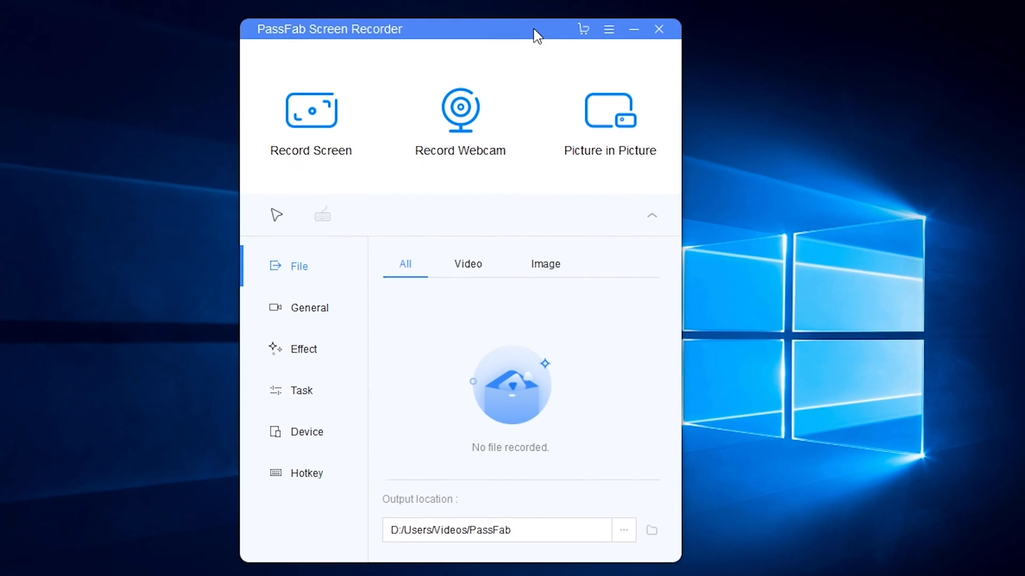
pyautogui.moveTo(383, 279)
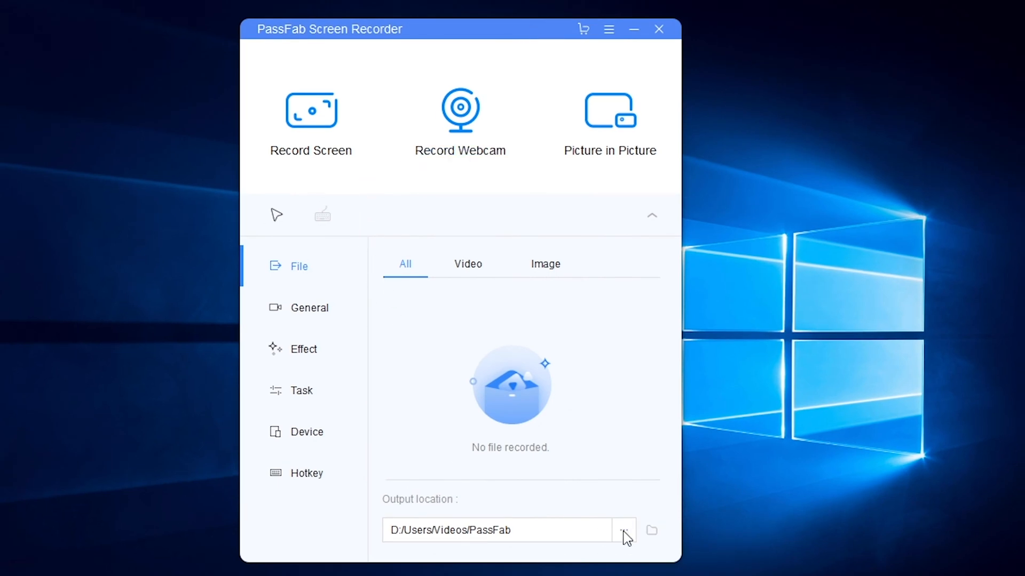
pyautogui.click(623, 530)
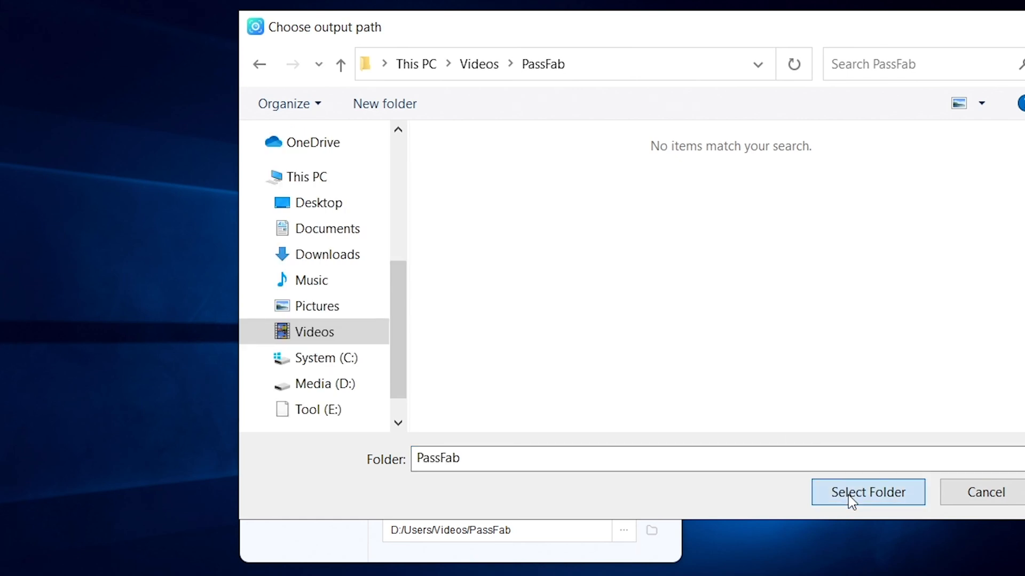
pyautogui.click(868, 492)
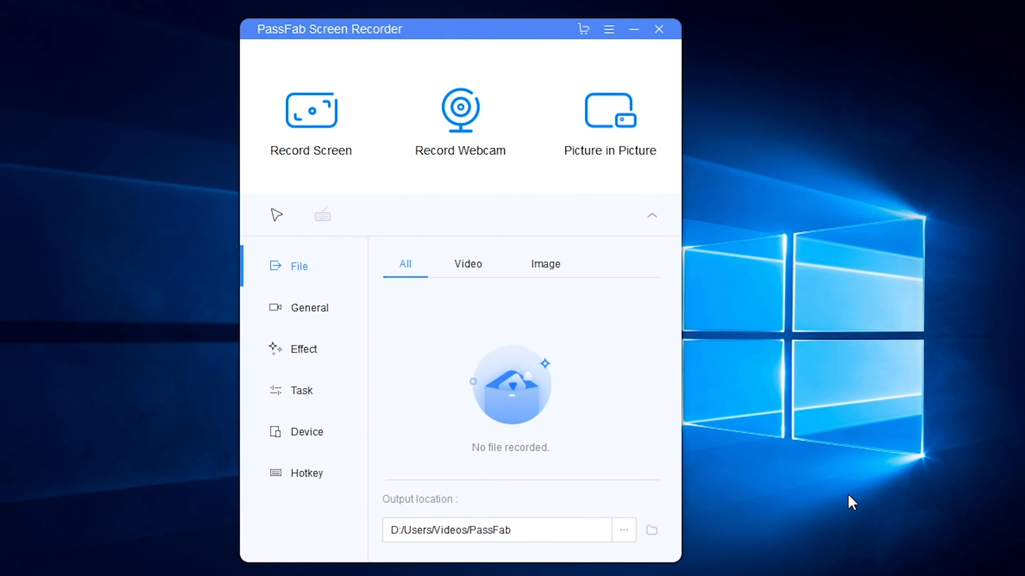
pyautogui.moveTo(481, 268)
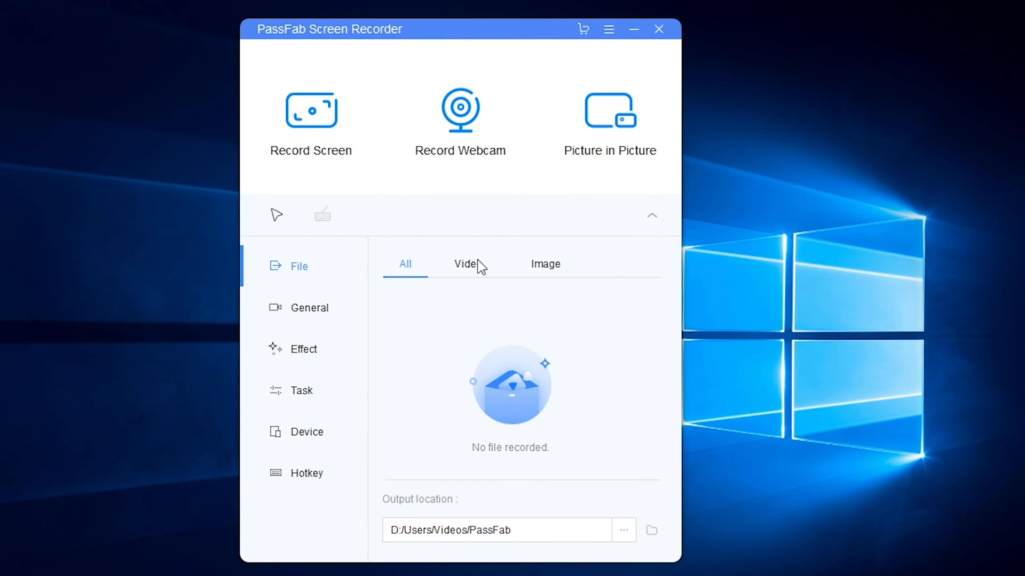
# Browse the Video and Image file tabs and reconfirm the PassFab output folder.
pyautogui.click(466, 264)
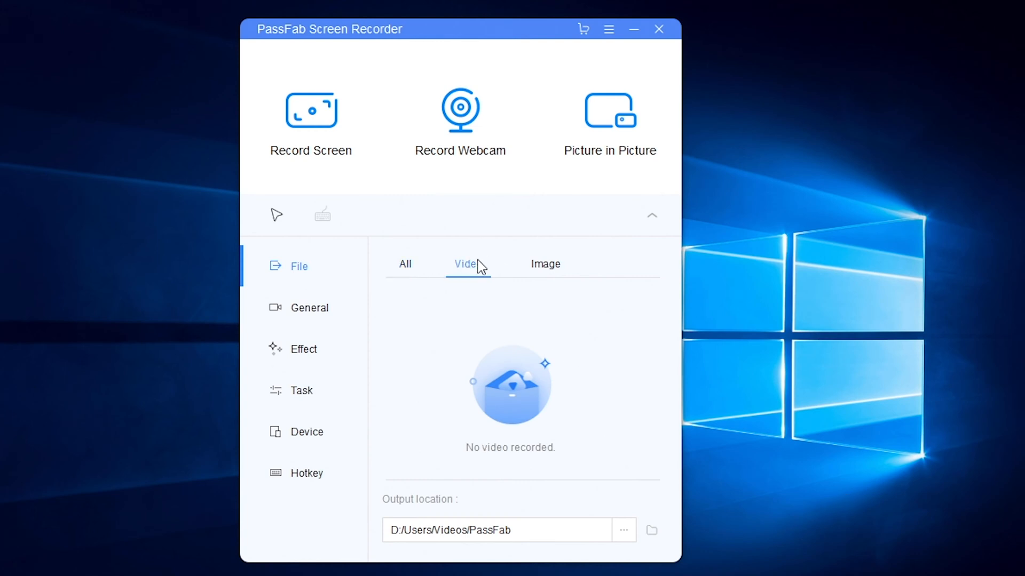
pyautogui.click(545, 264)
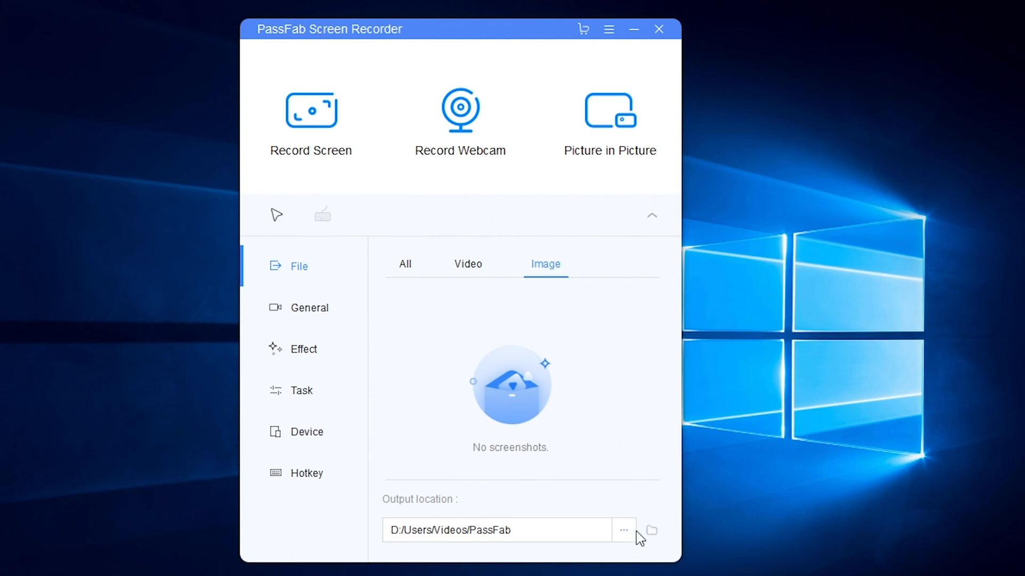
pyautogui.click(622, 530)
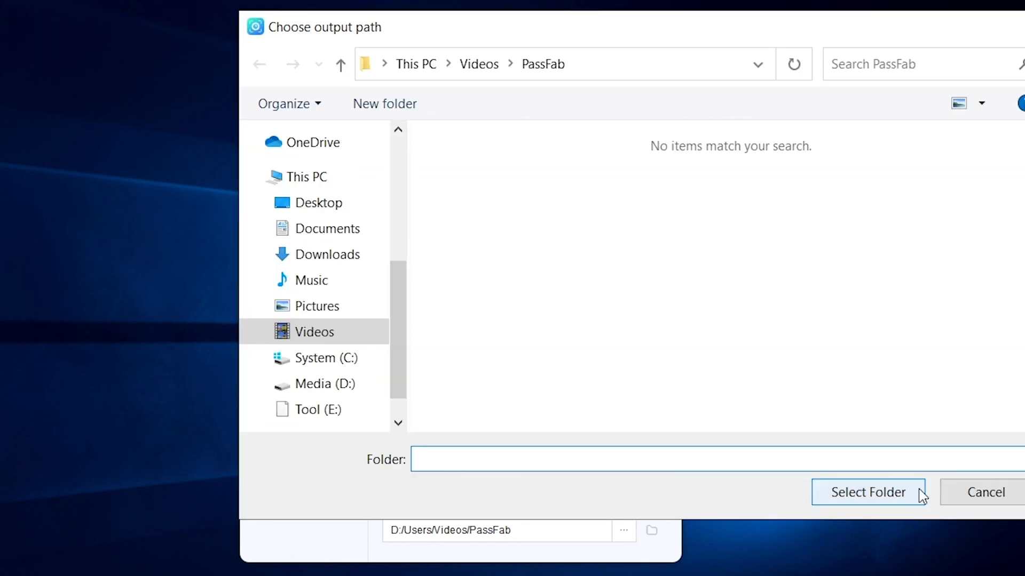
pyautogui.click(868, 492)
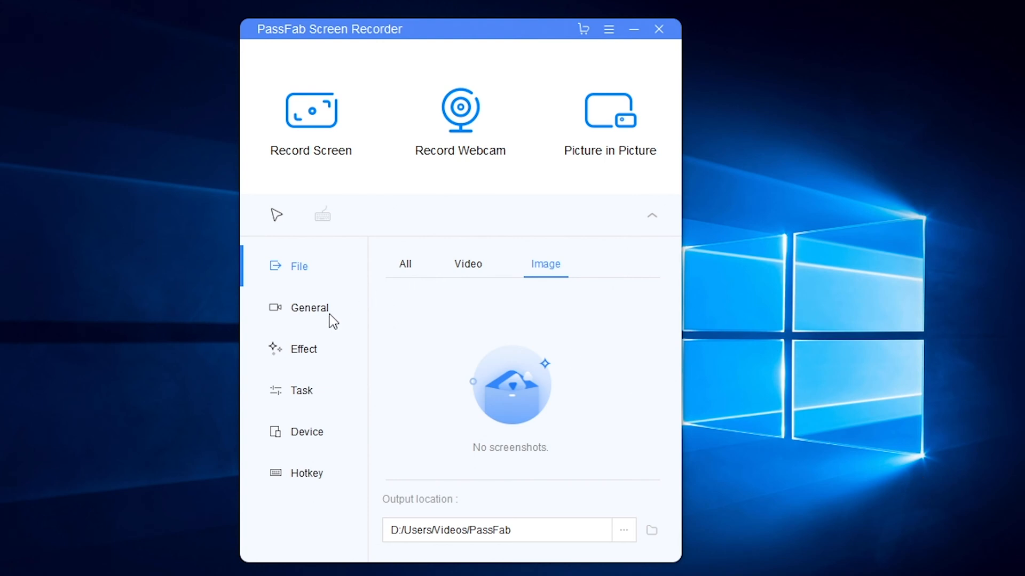
# Choose 1280×720 from the Resolution dropdown in General settings.
pyautogui.click(309, 308)
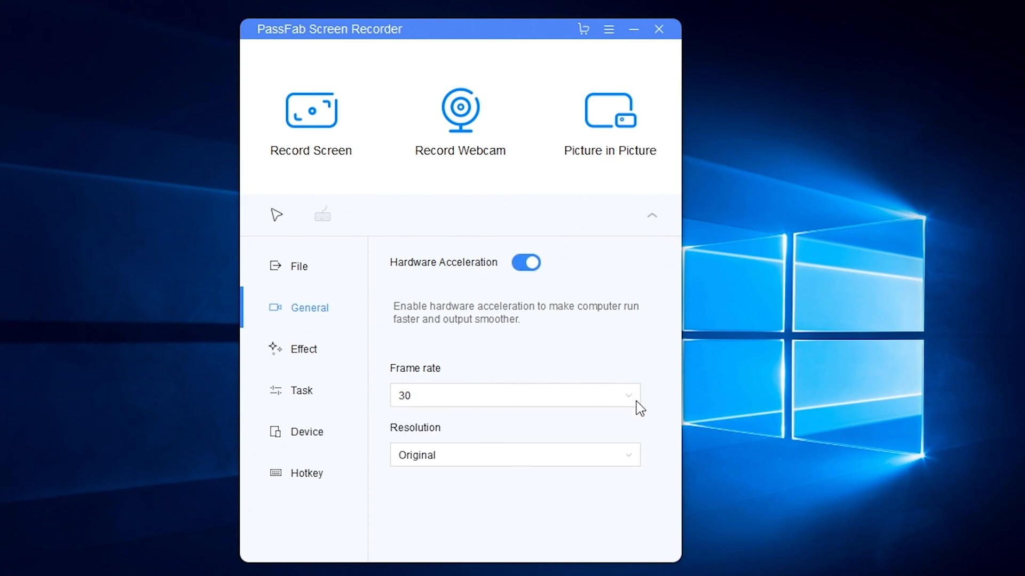
pyautogui.click(514, 455)
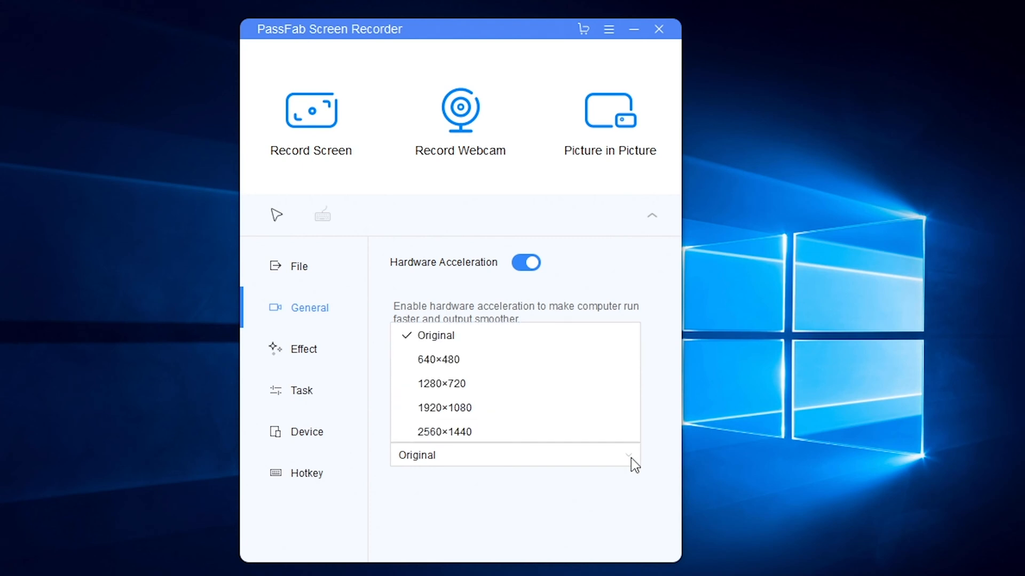
pyautogui.click(442, 384)
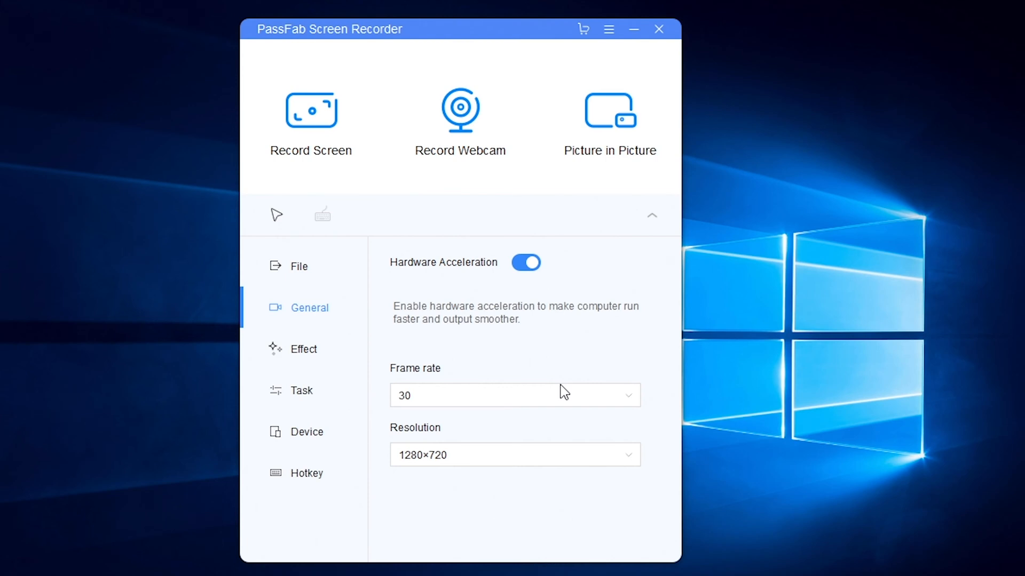
pyautogui.moveTo(335, 372)
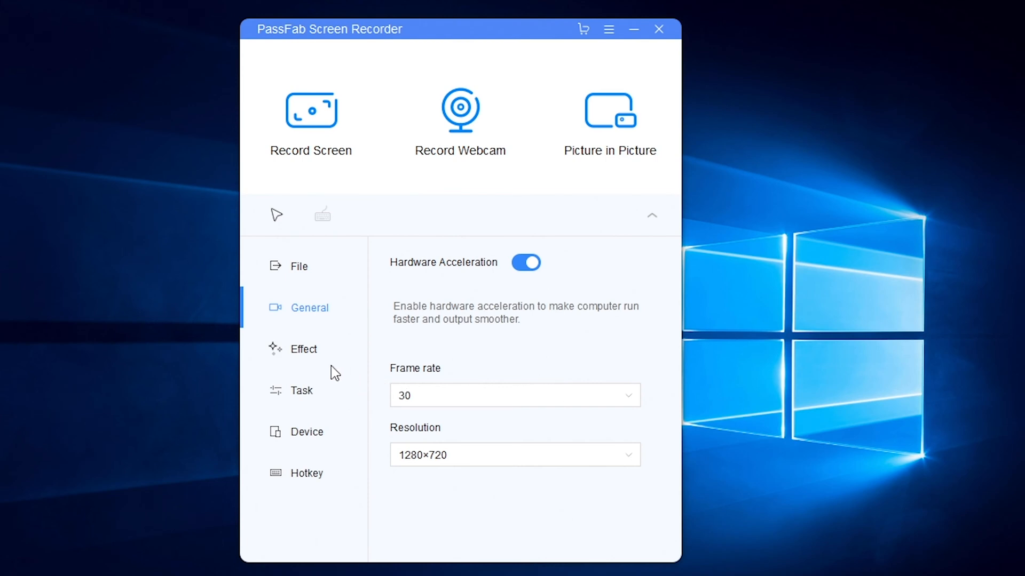
pyautogui.moveTo(314, 355)
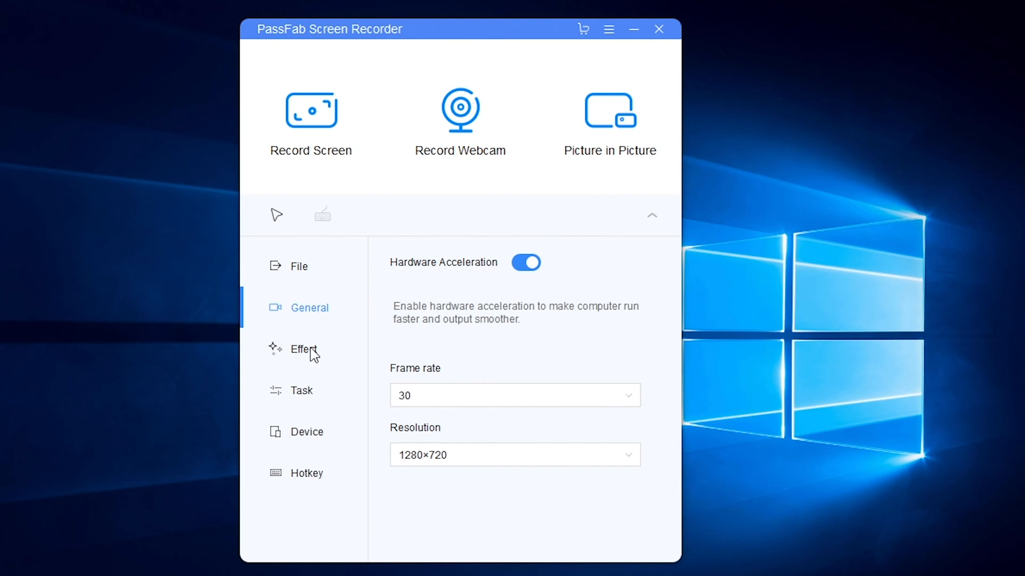
# In Effect settings, keep the mouse cursor shown with a purple highlight colour.
pyautogui.click(303, 350)
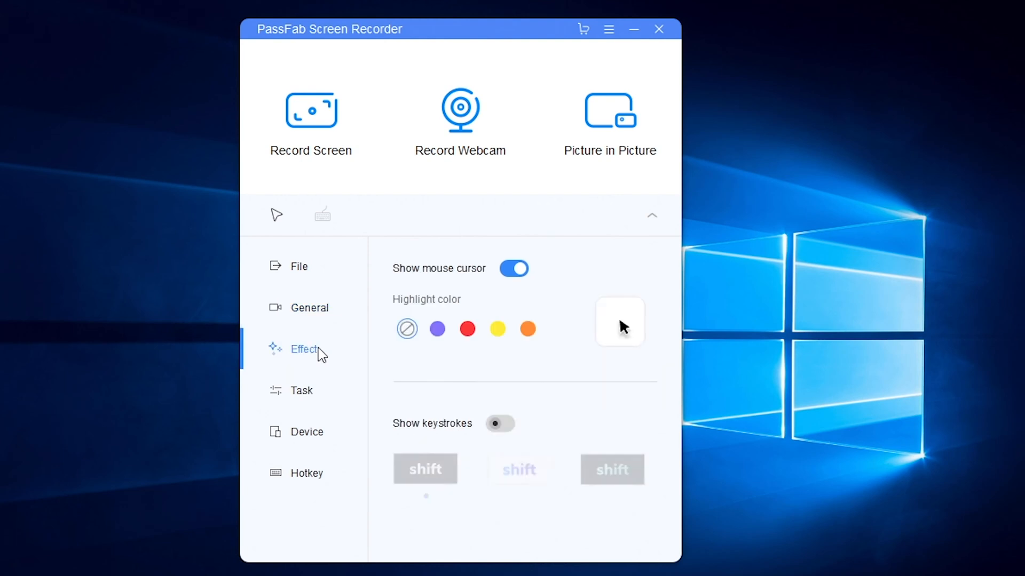
pyautogui.click(514, 269)
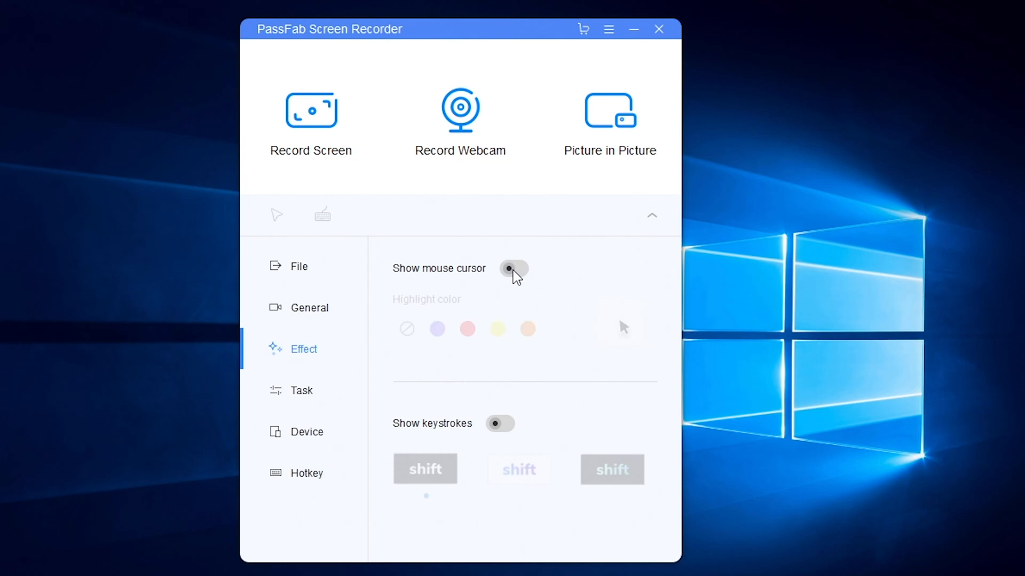
pyautogui.click(513, 269)
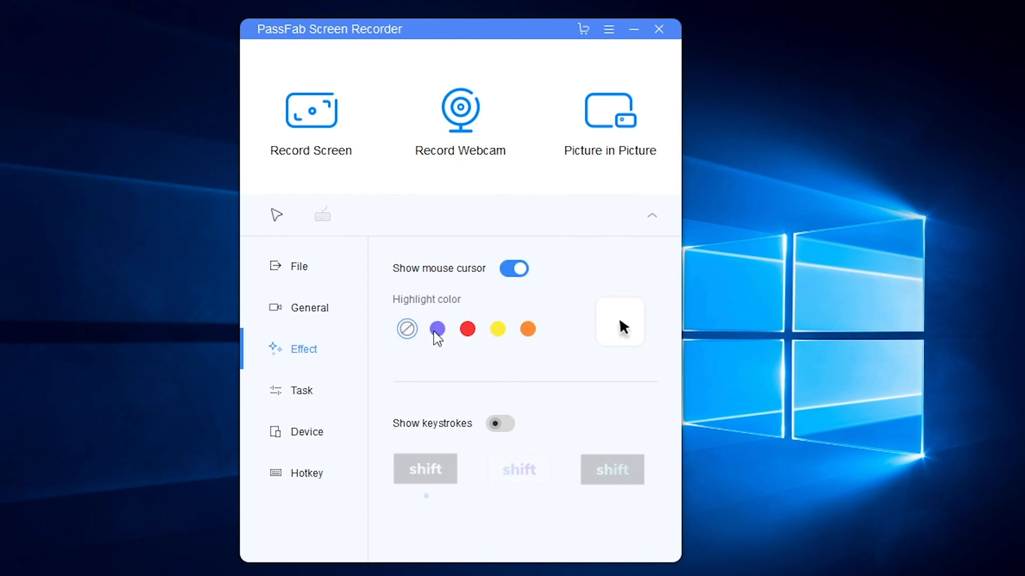
pyautogui.click(437, 328)
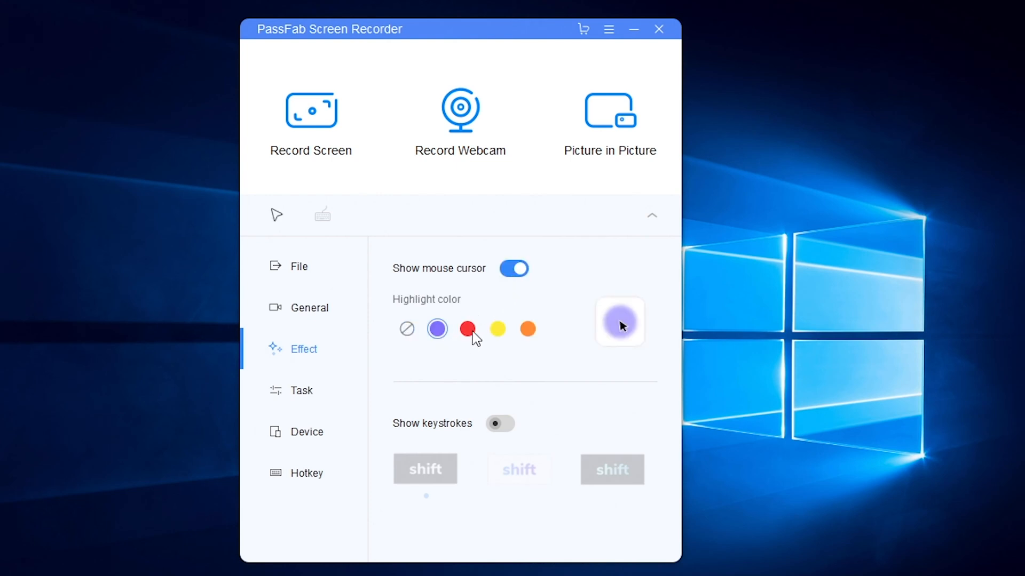
pyautogui.click(466, 329)
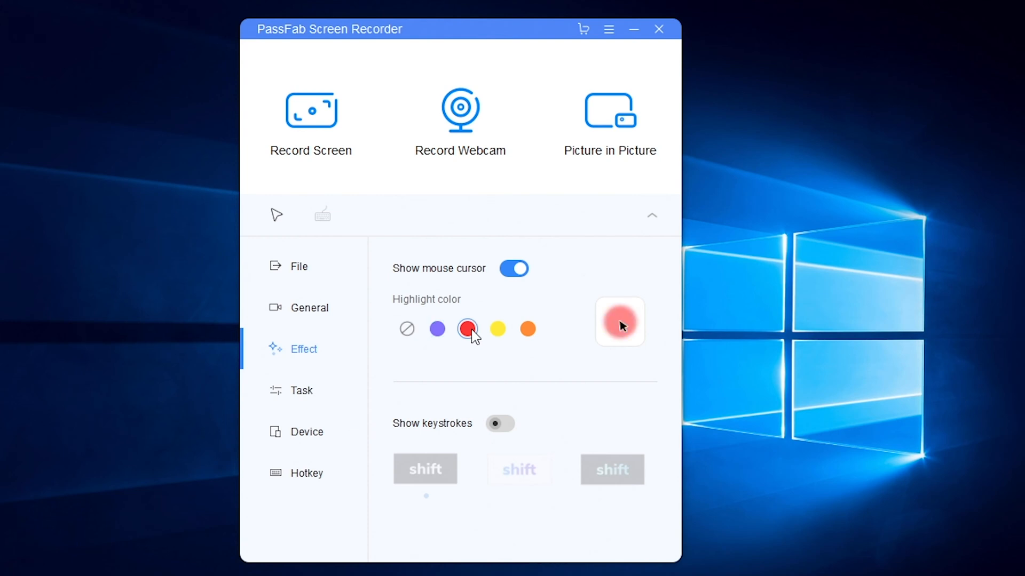
pyautogui.click(437, 329)
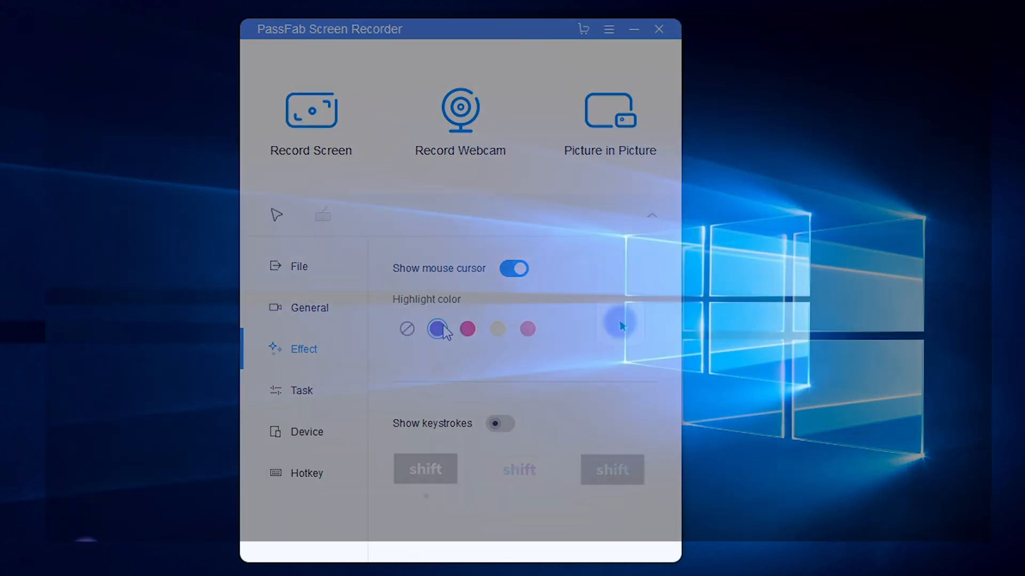
pyautogui.click(658, 29)
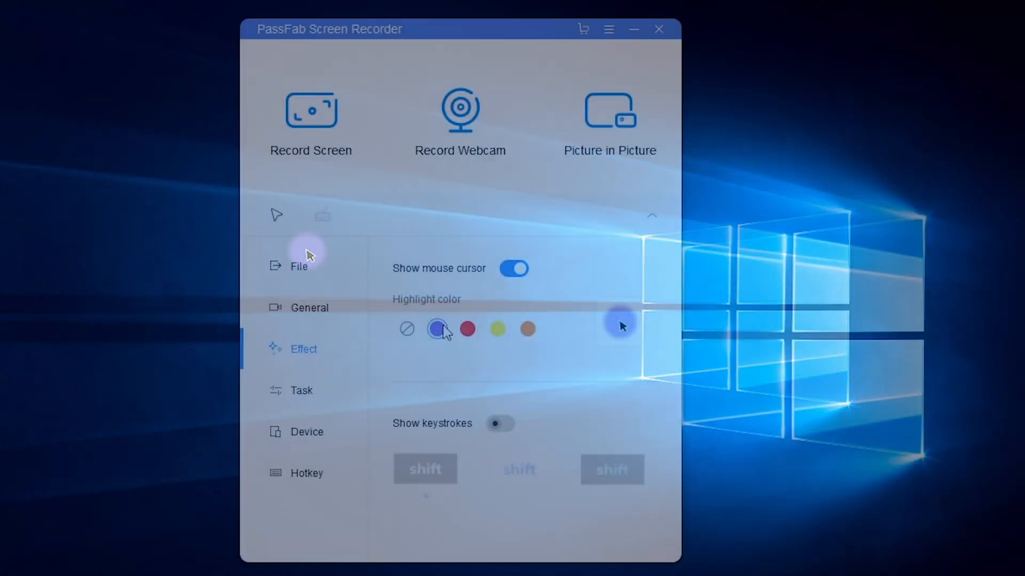
# Turn on the Show keystrokes toggle in the effect settings.
pyautogui.click(500, 423)
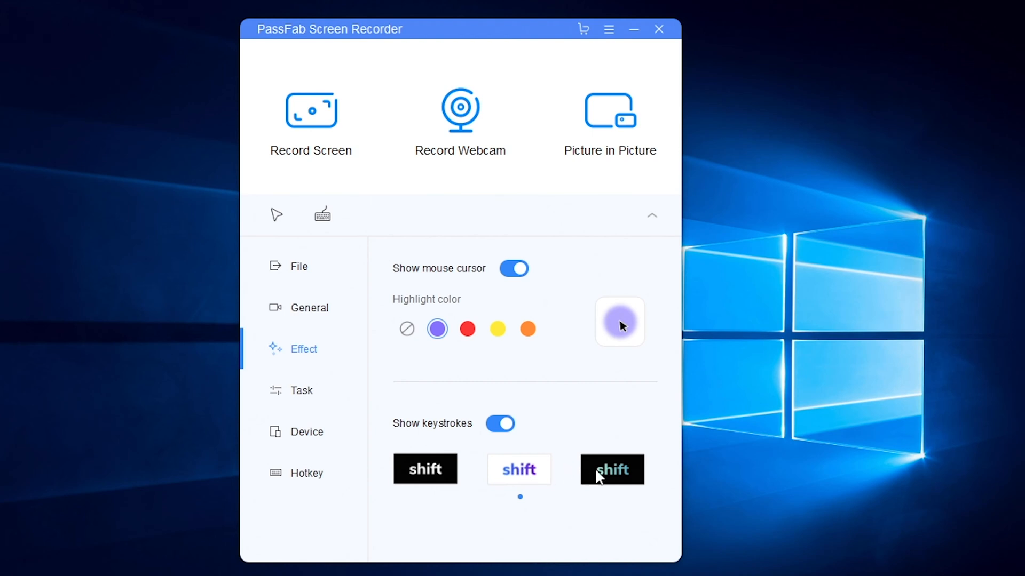
pyautogui.moveTo(609, 480)
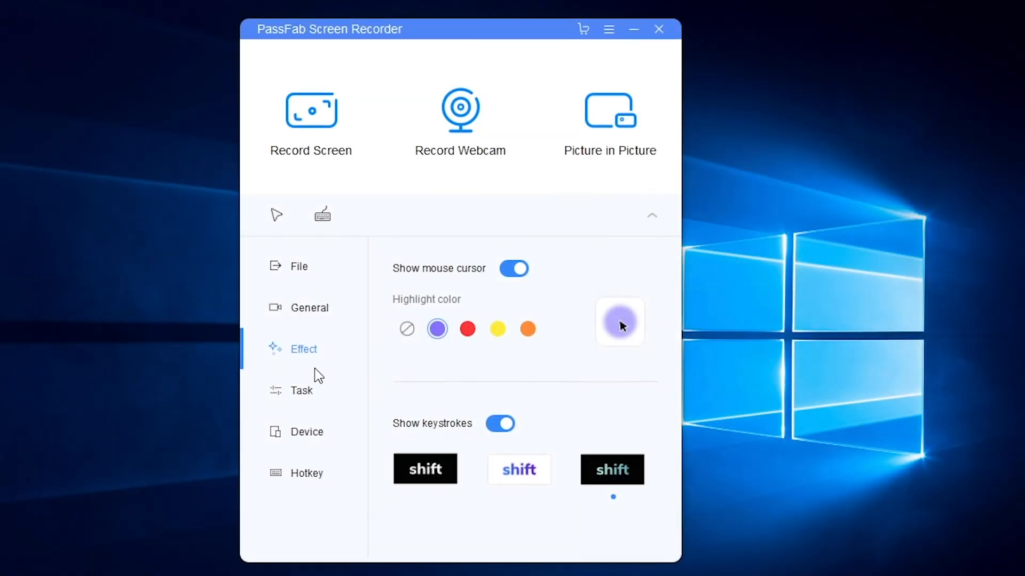
# Enter a 60-minute segment duration in Task settings, leaving Duration unticked.
pyautogui.click(301, 390)
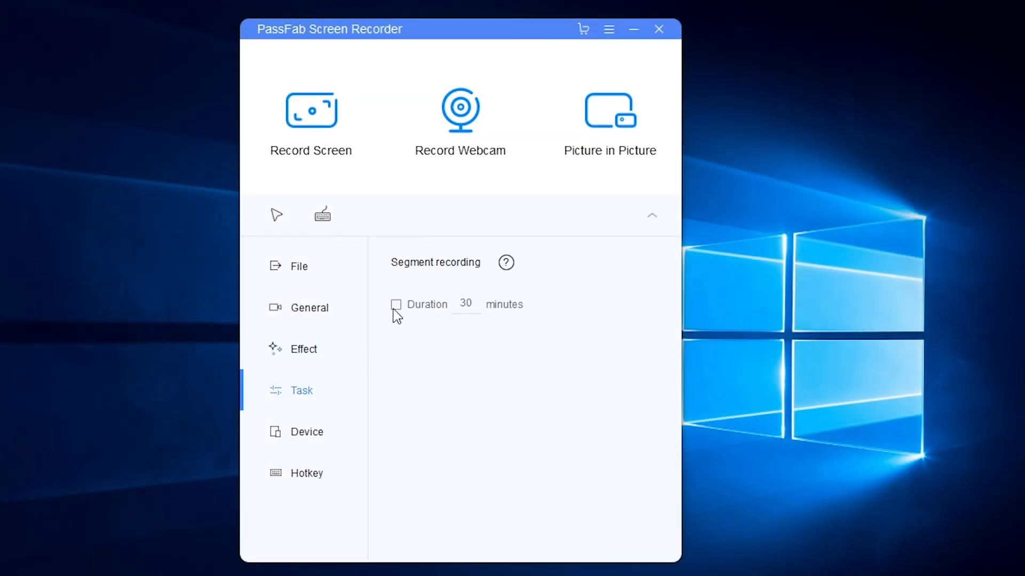
pyautogui.click(397, 304)
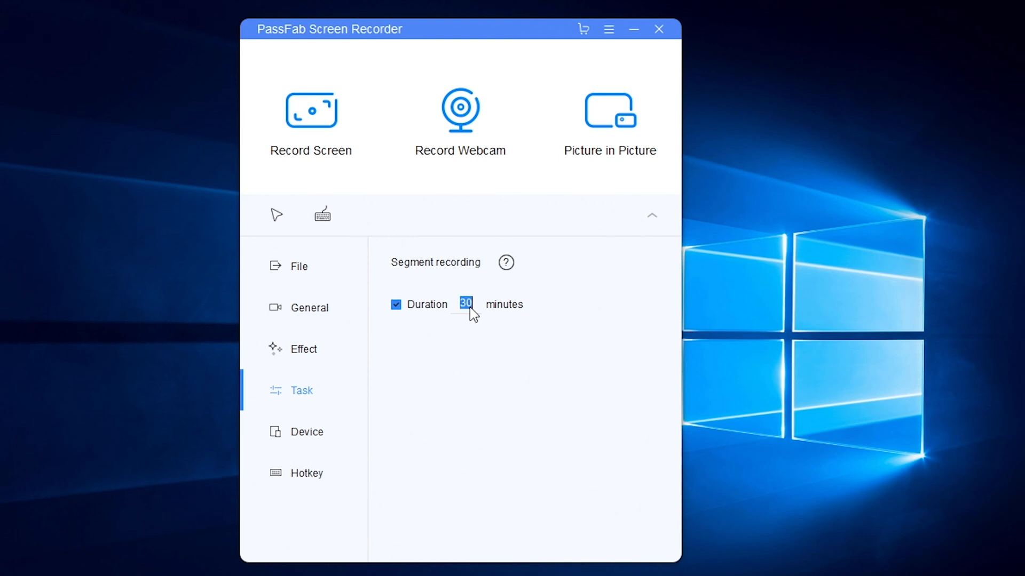
pyautogui.write('15')
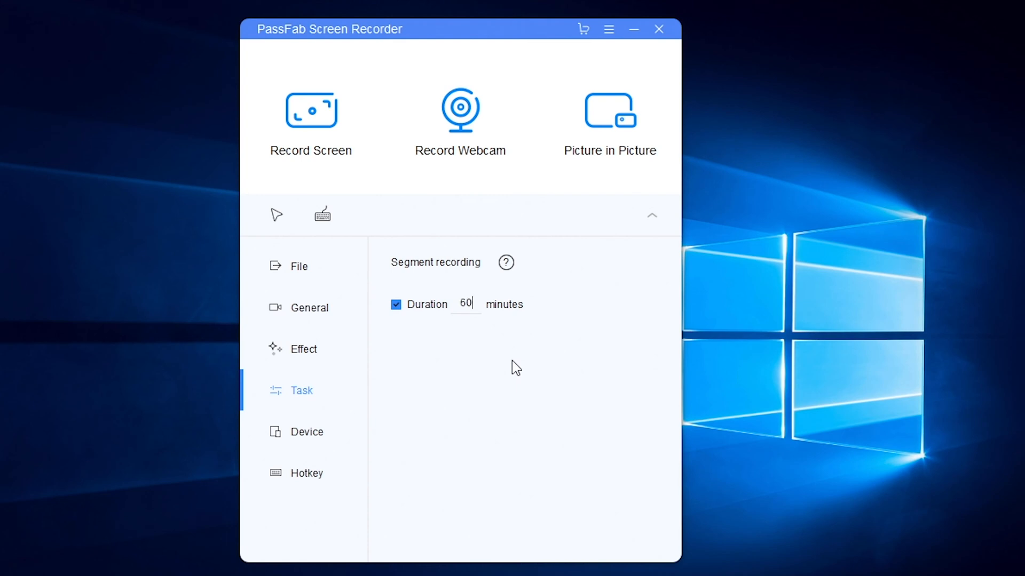
pyautogui.click(396, 305)
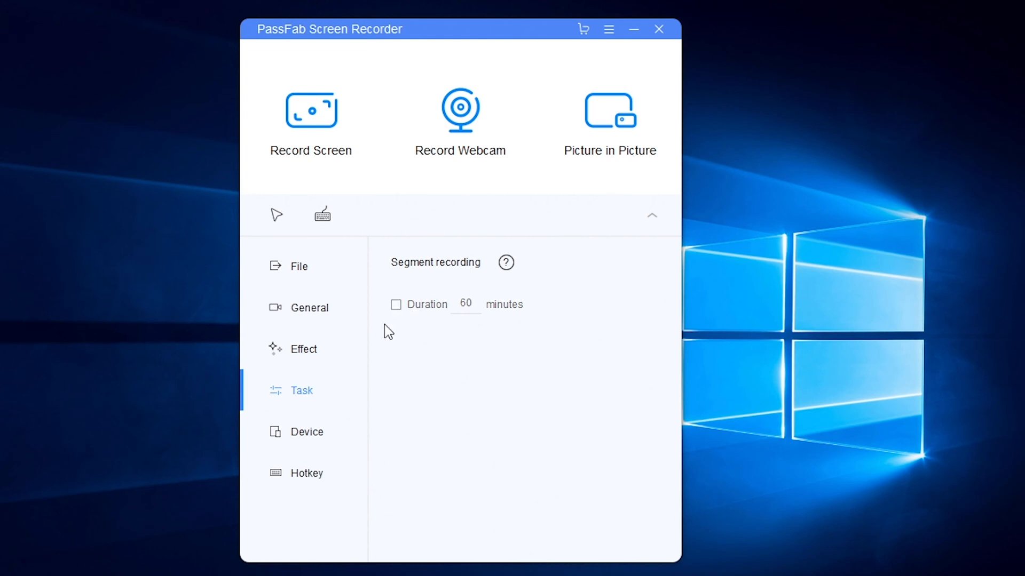
# Review the Device and Hotkey settings, then collapse the settings panel.
pyautogui.click(306, 431)
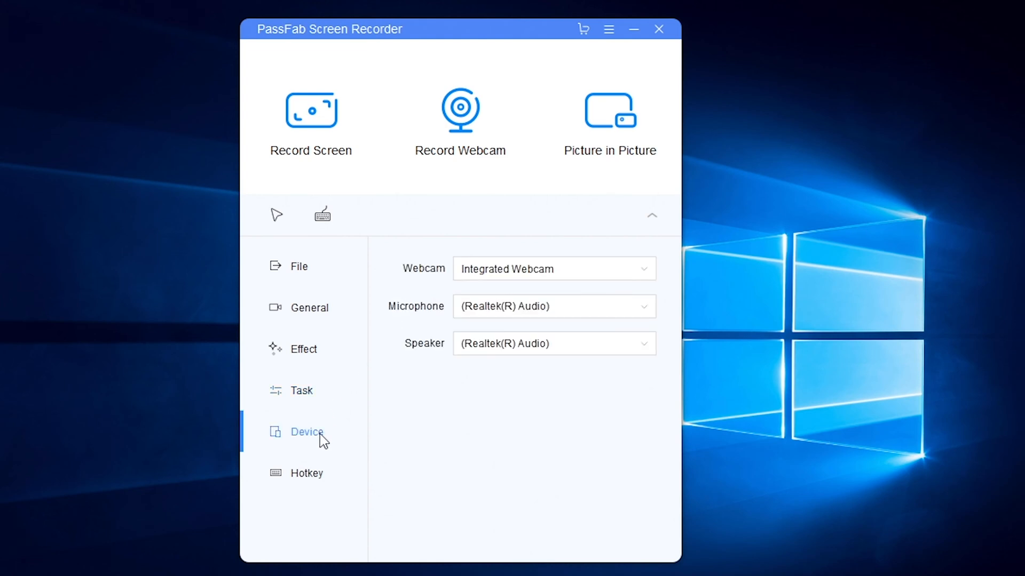
pyautogui.moveTo(518, 440)
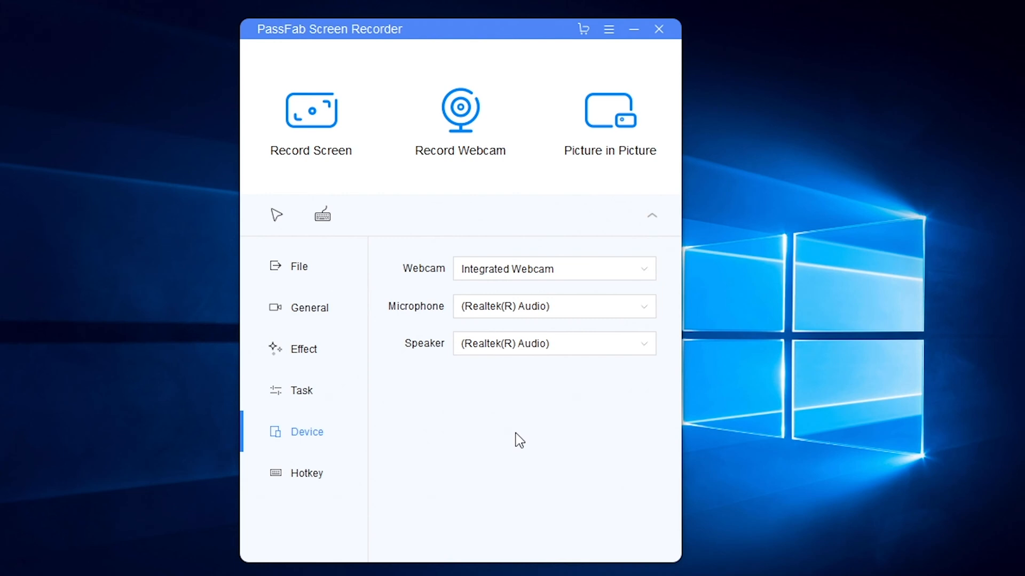
pyautogui.moveTo(319, 486)
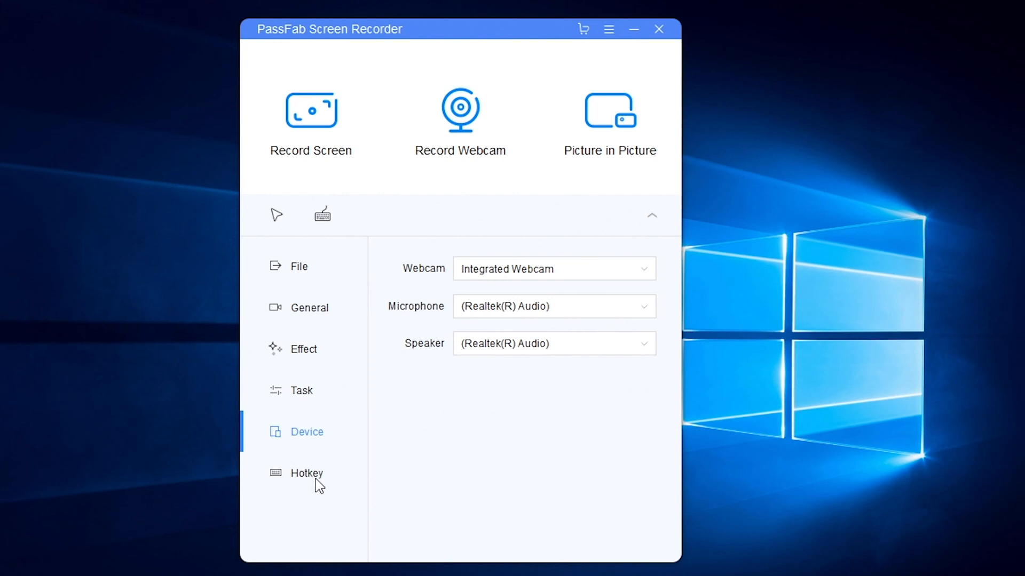
pyautogui.click(306, 473)
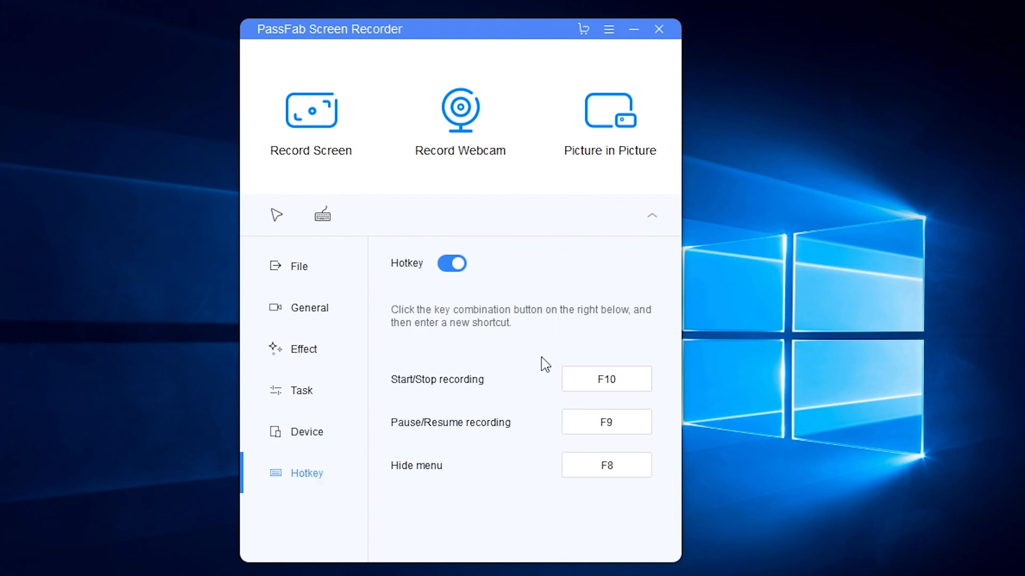
pyautogui.click(605, 379)
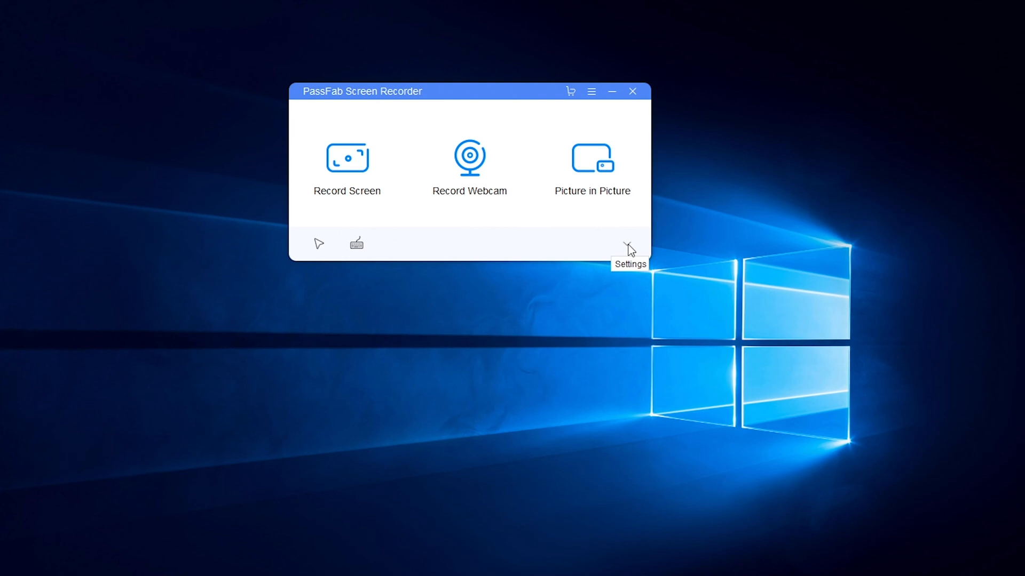
pyautogui.moveTo(346, 164)
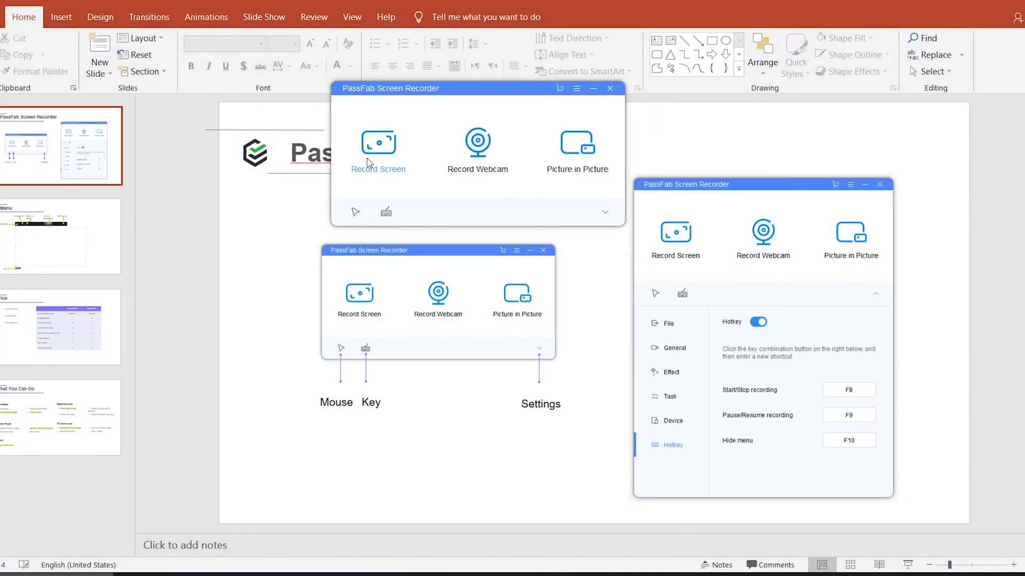
# Start a Record Screen capture of the selected PowerPoint slide area.
pyautogui.click(378, 144)
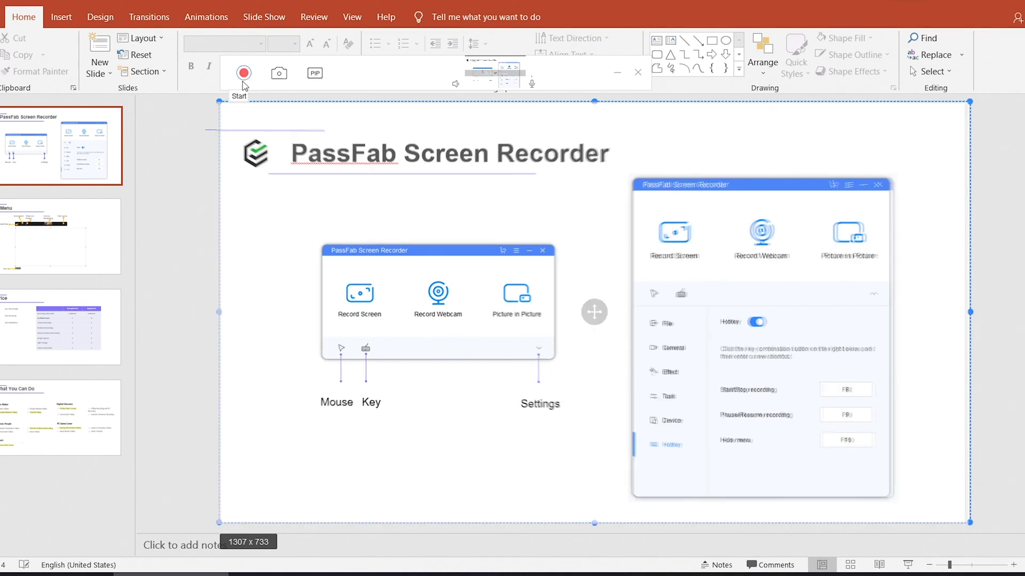
pyautogui.click(61, 235)
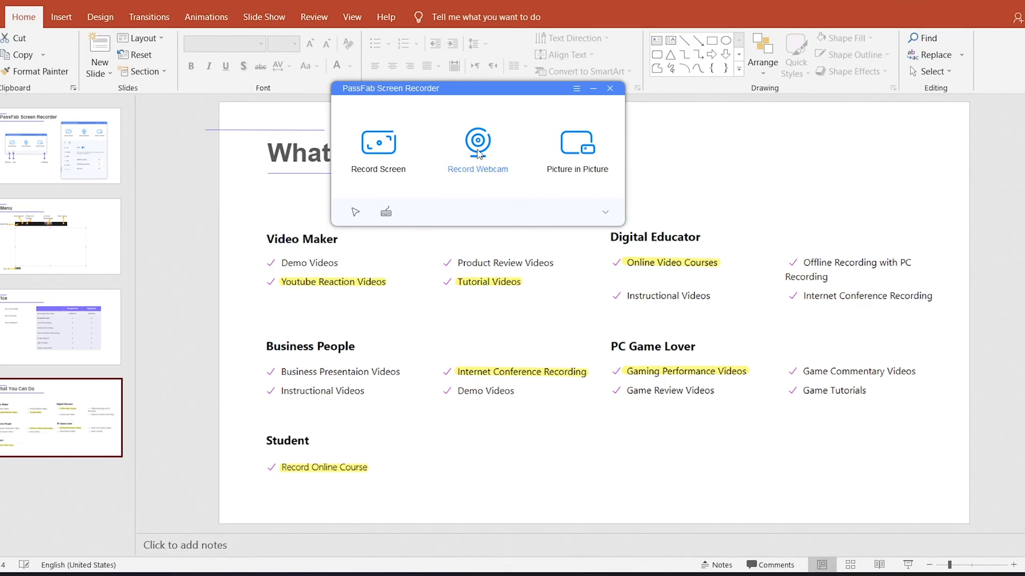
pyautogui.click(477, 147)
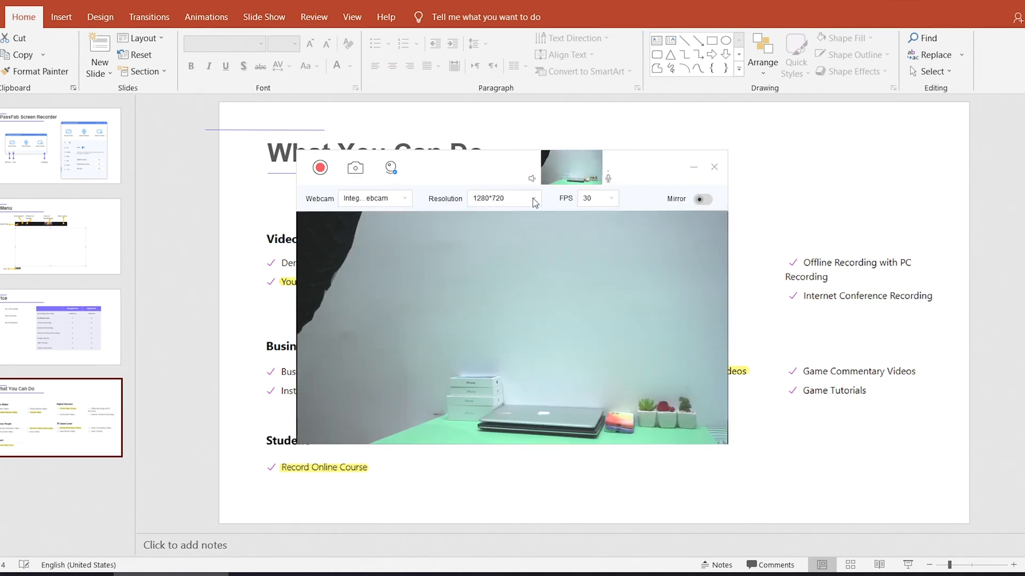
pyautogui.click(532, 198)
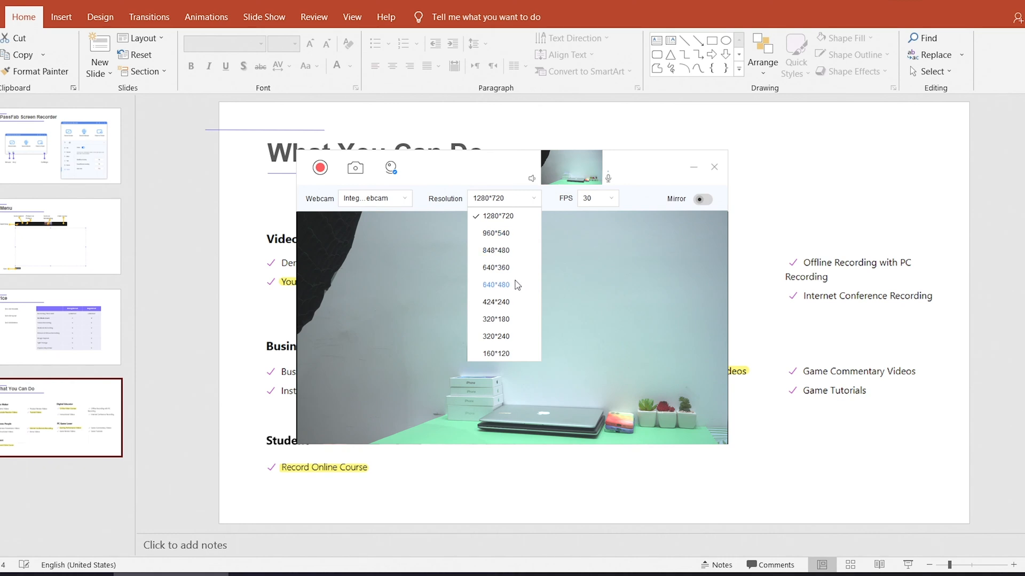
pyautogui.click(595, 198)
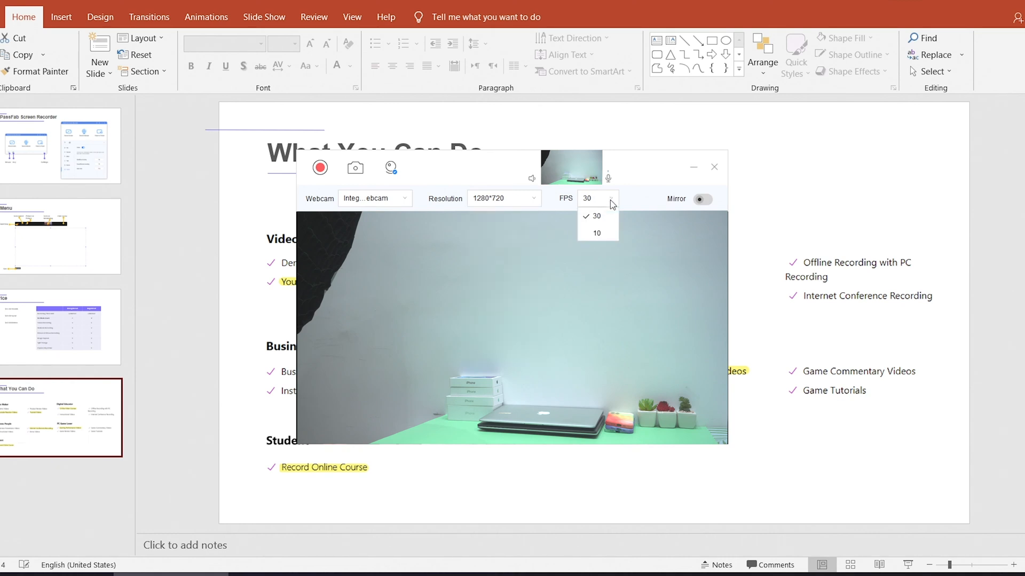
pyautogui.click(596, 216)
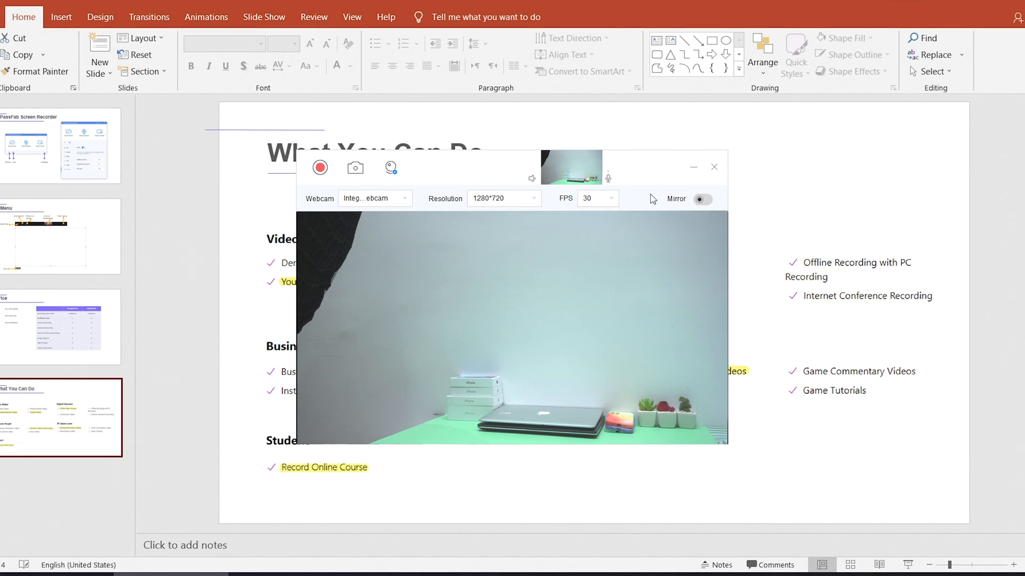
pyautogui.click(698, 198)
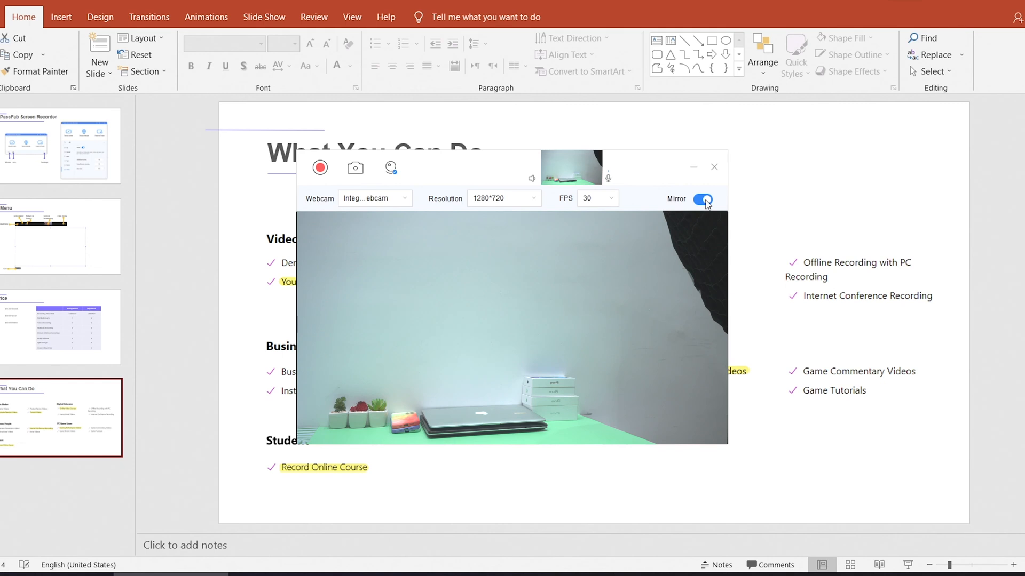
pyautogui.click(703, 198)
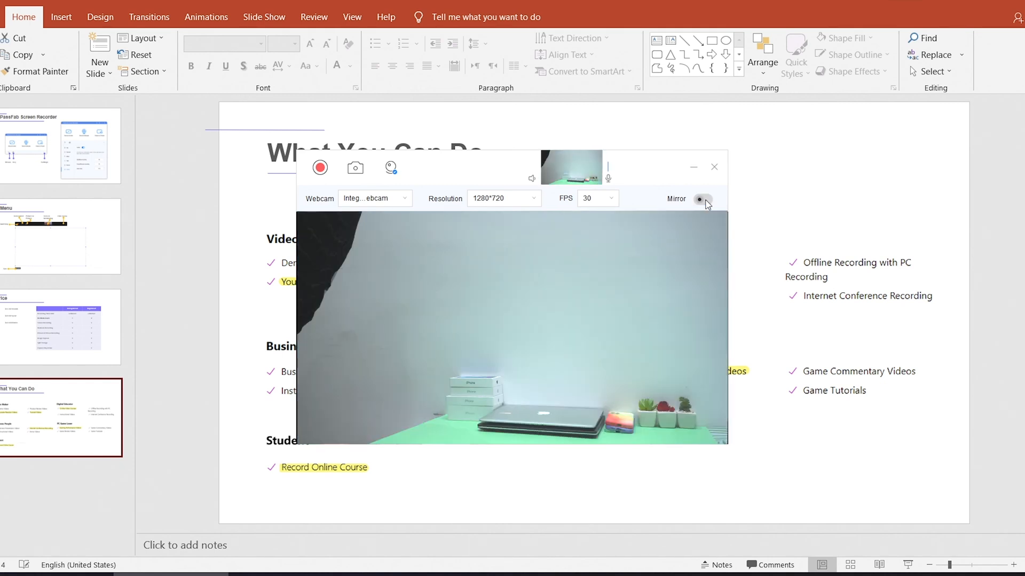
pyautogui.click(702, 199)
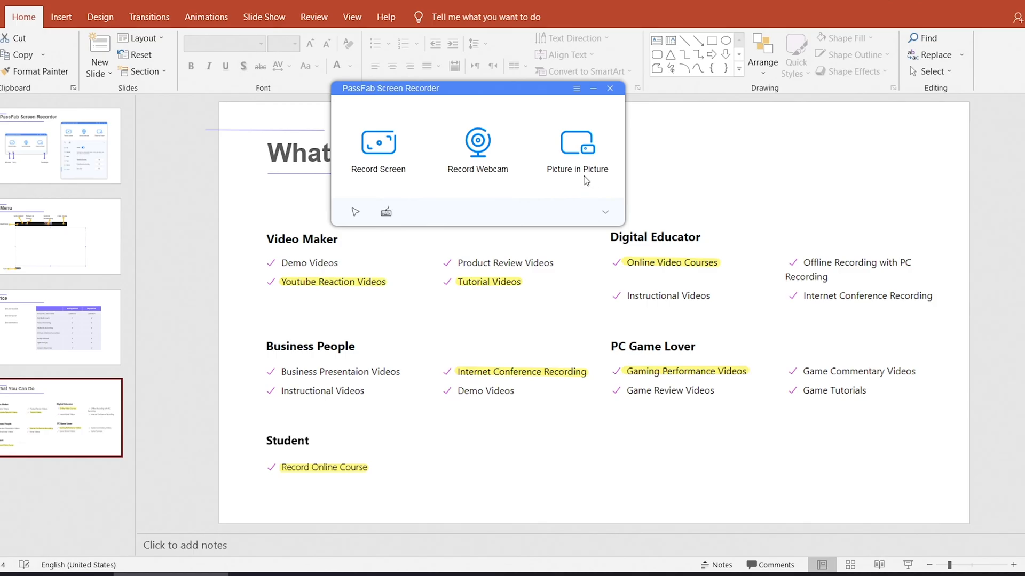
pyautogui.moveTo(577, 147)
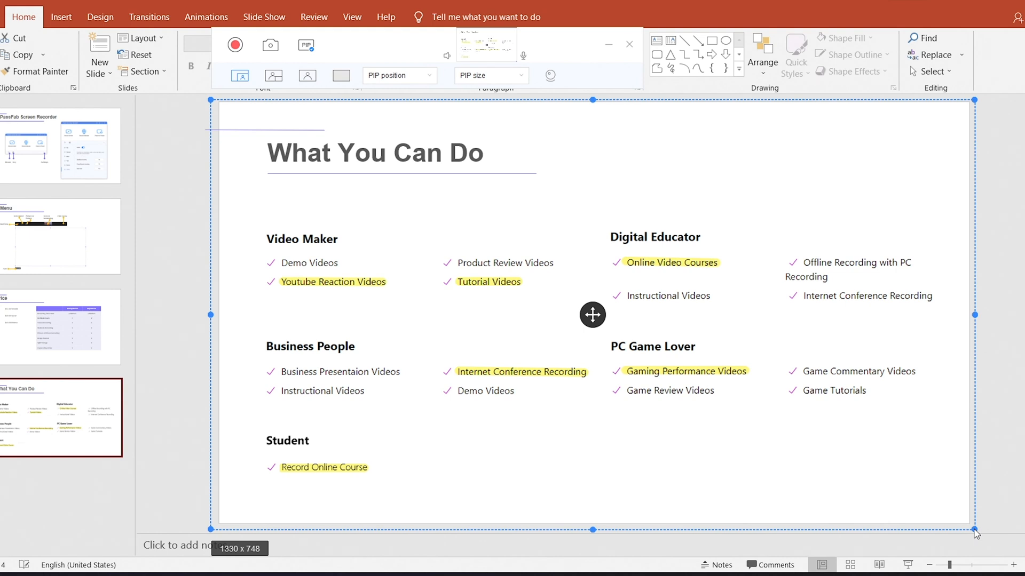
pyautogui.moveTo(311, 98)
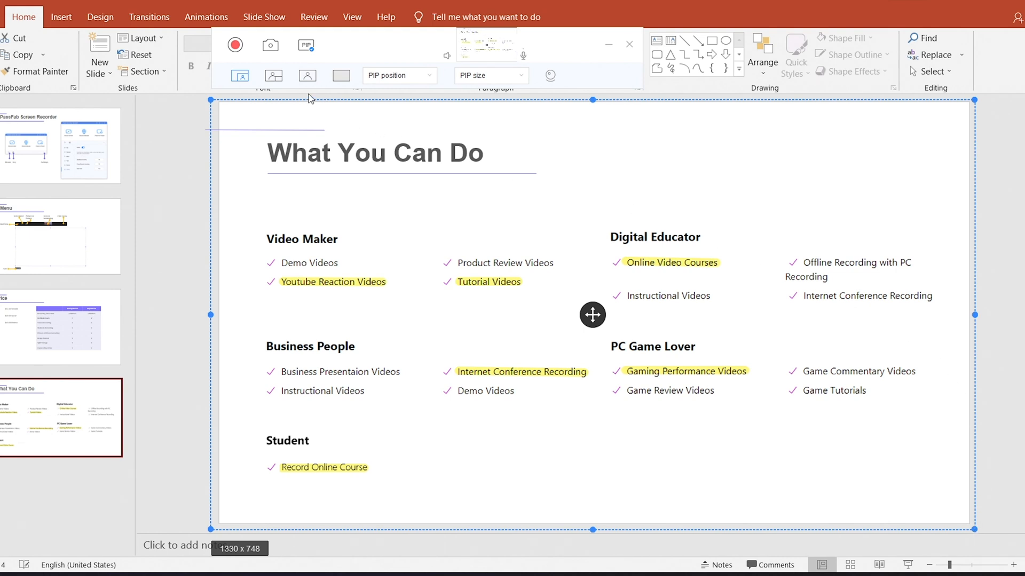
pyautogui.moveTo(240, 76)
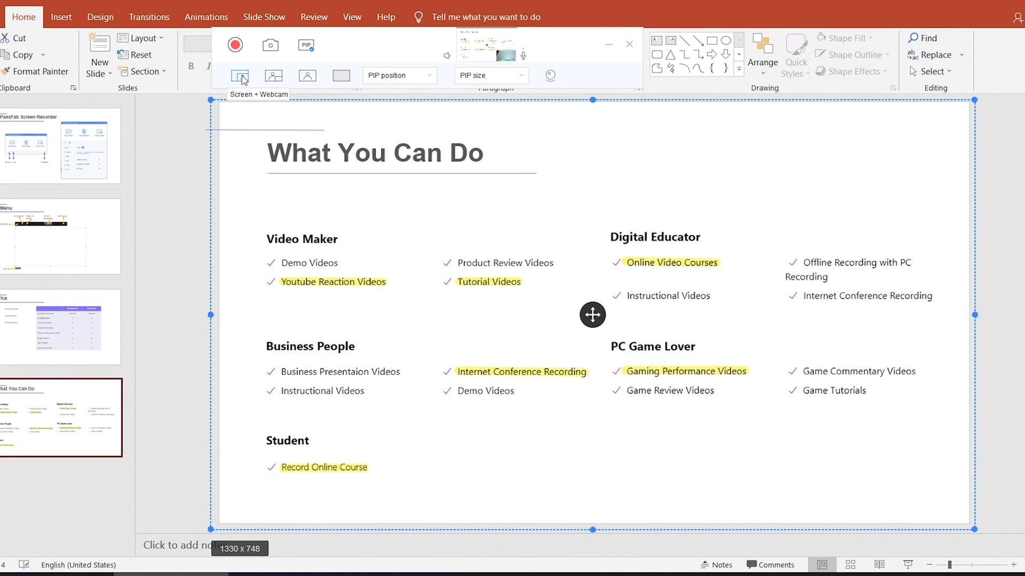
# Try the Webcam + Screen layout, then switch to Webcam-only mode.
pyautogui.click(239, 76)
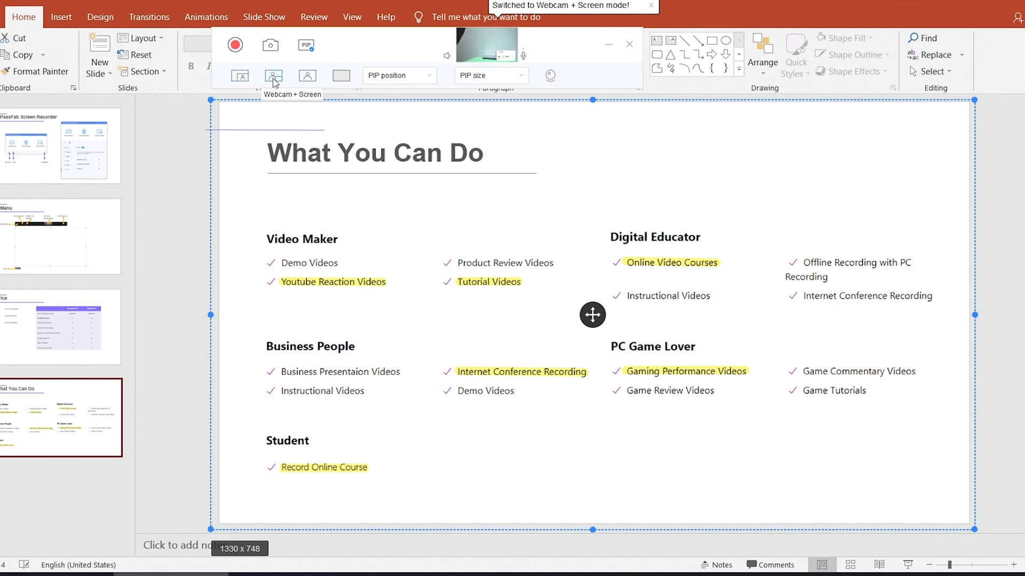
pyautogui.click(307, 75)
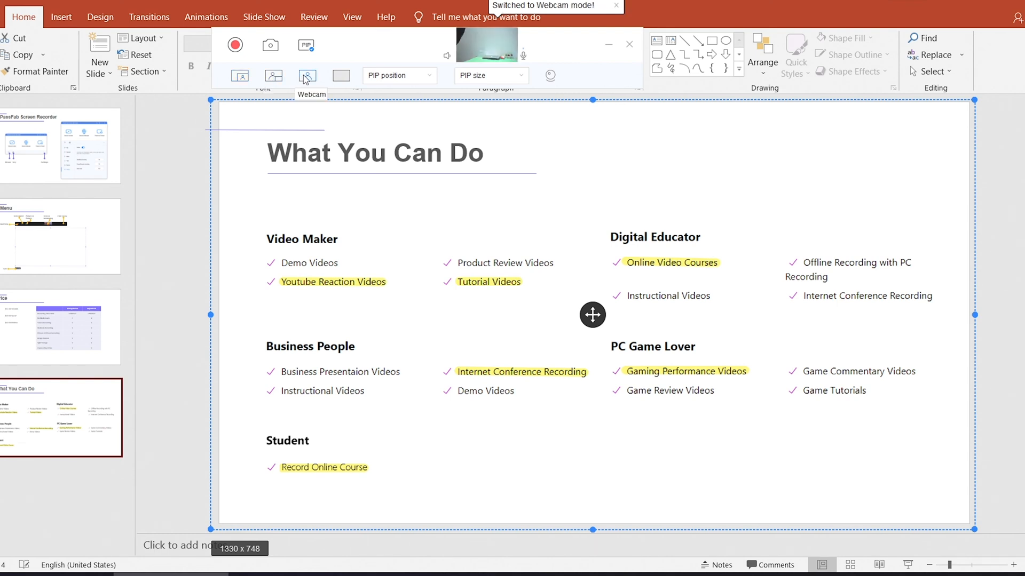
pyautogui.moveTo(340, 76)
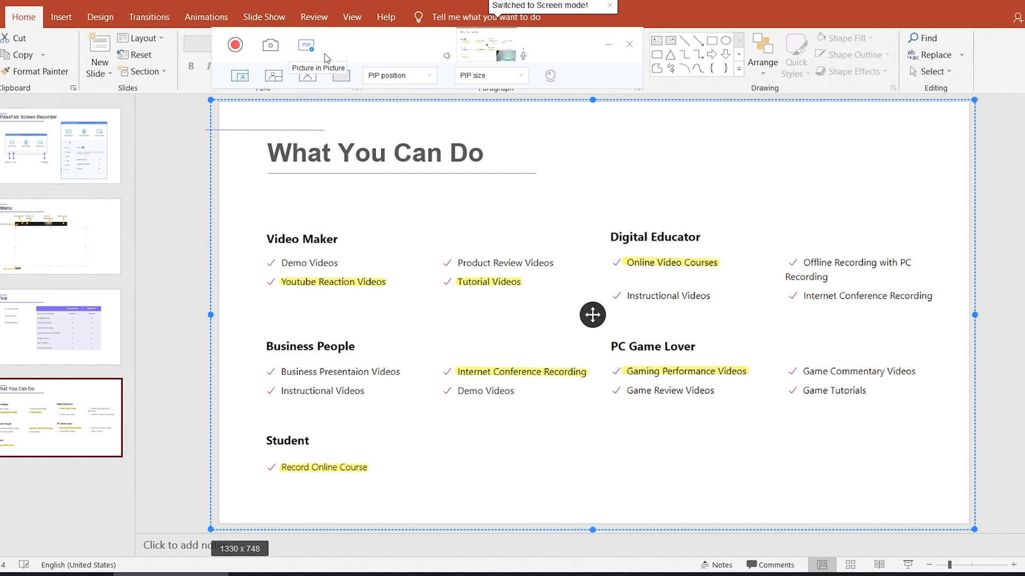
# Move the webcam overlay from left edge to centre, ending at bottom-left corner.
pyautogui.click(428, 75)
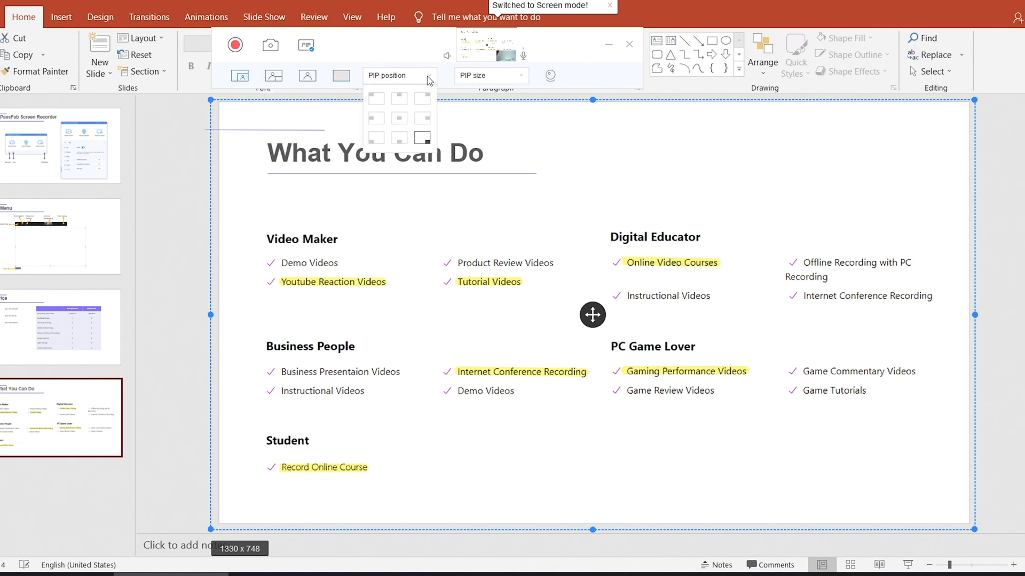
pyautogui.click(398, 98)
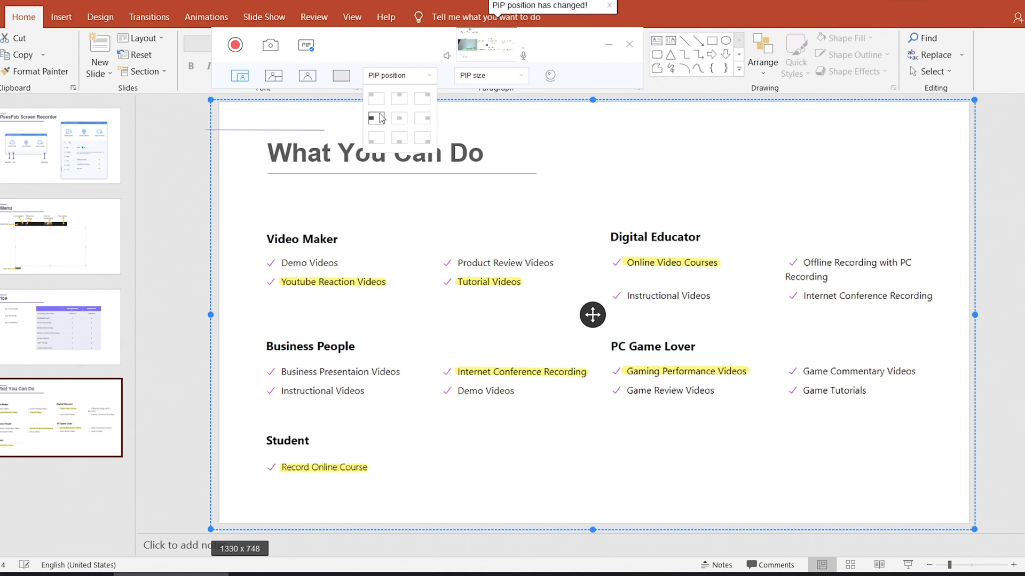
pyautogui.click(398, 119)
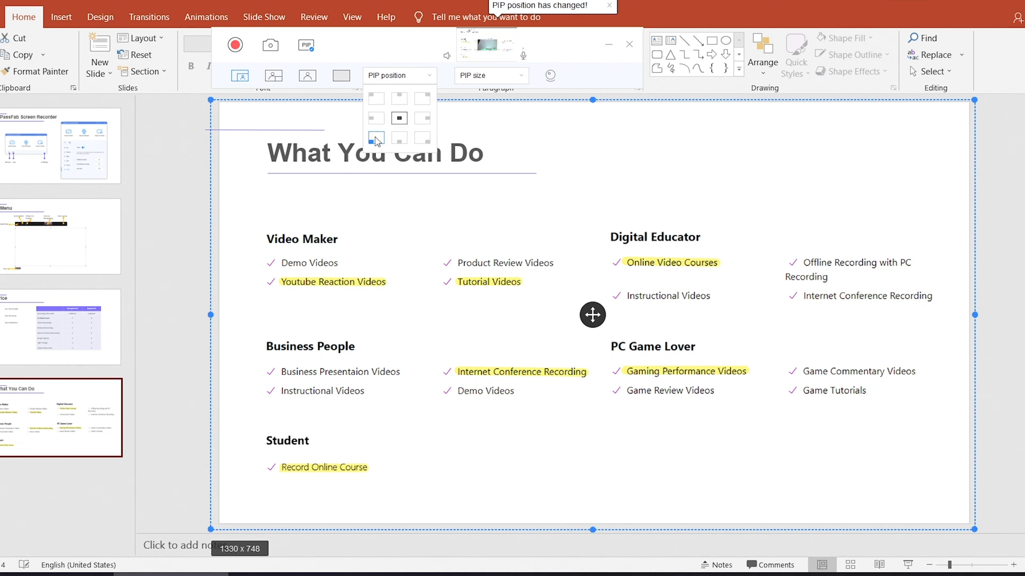
pyautogui.click(422, 137)
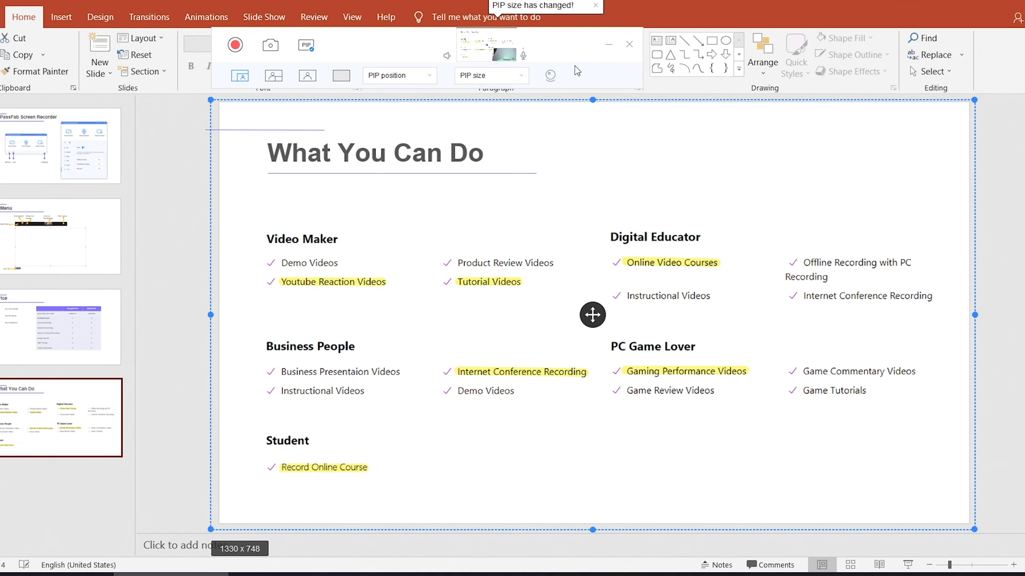
pyautogui.moveTo(447, 55)
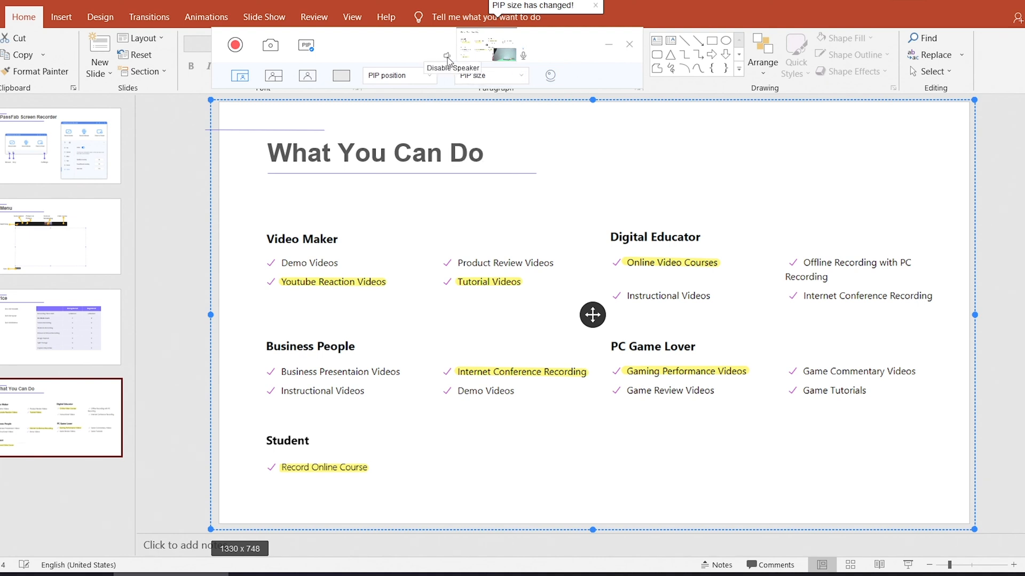
pyautogui.moveTo(521, 55)
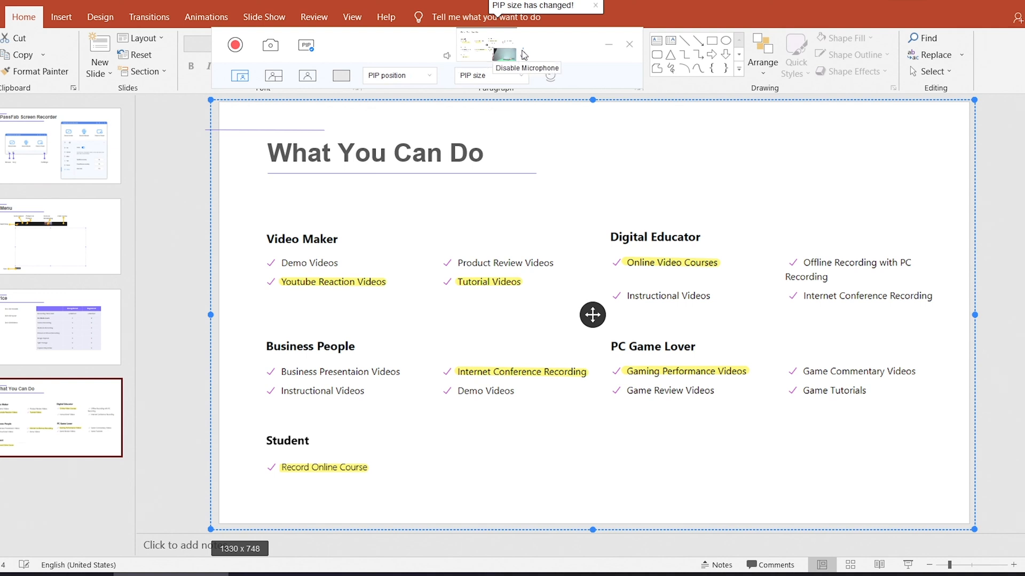
pyautogui.moveTo(527, 54)
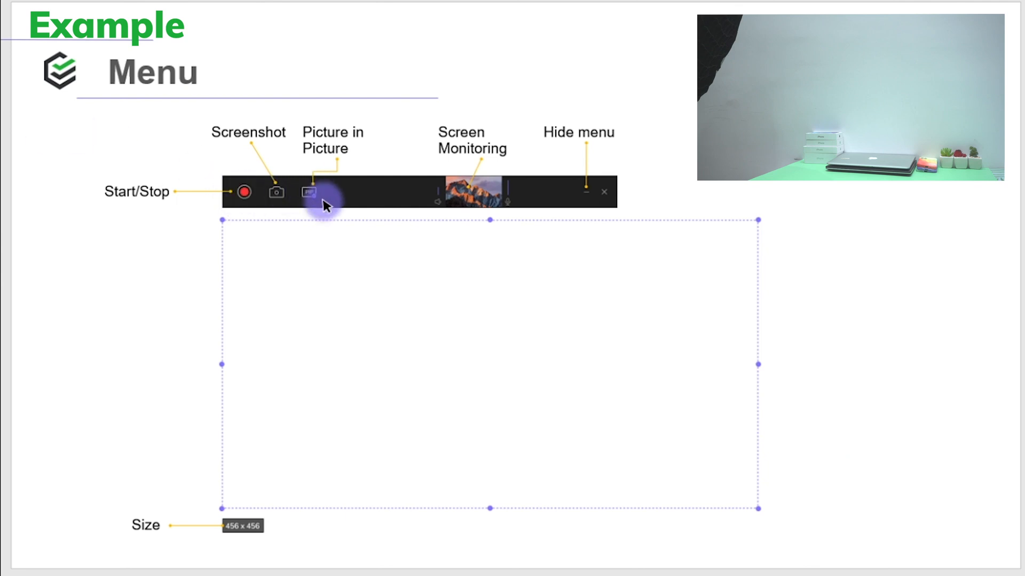
pyautogui.moveTo(445, 155)
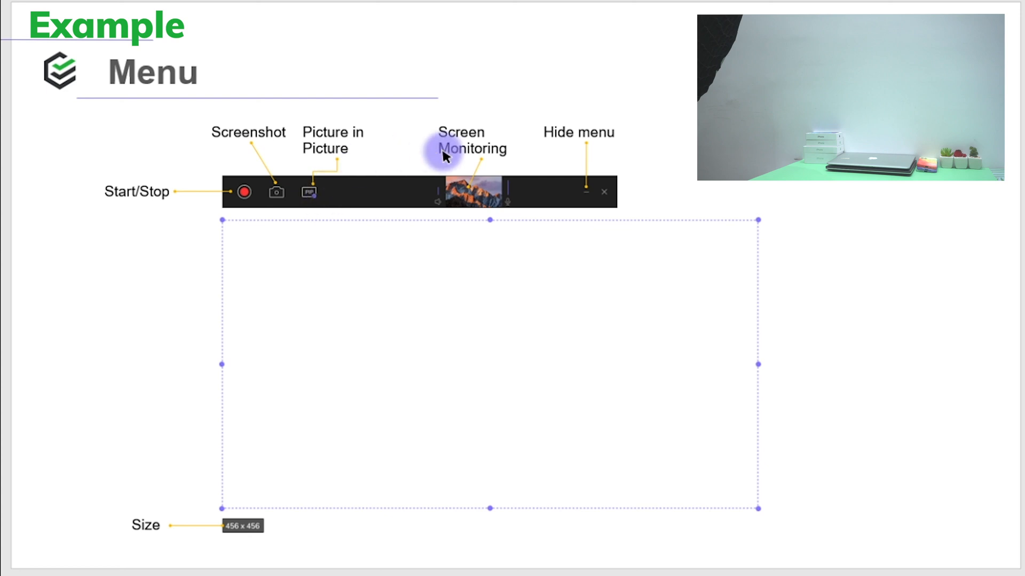
pyautogui.moveTo(584, 189)
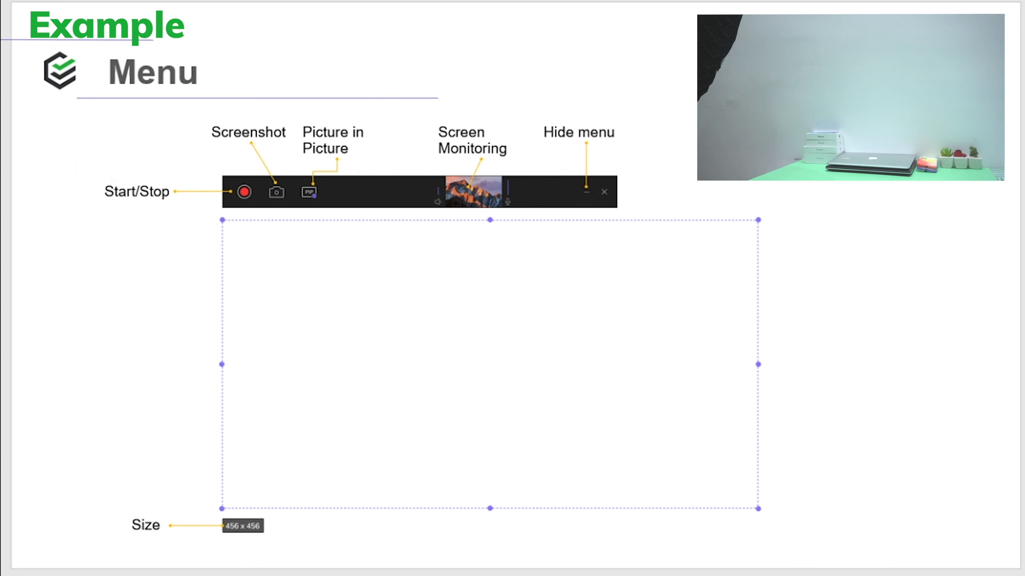
# Advance the slideshow from the Menu slide to the Price slide and stop recording.
pyautogui.press('right')
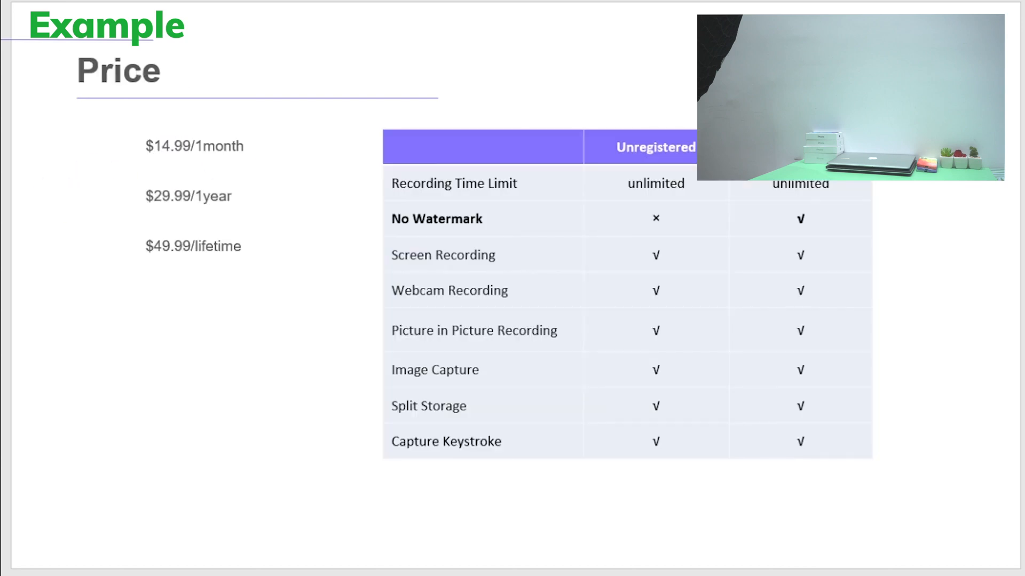
pyautogui.click(625, 223)
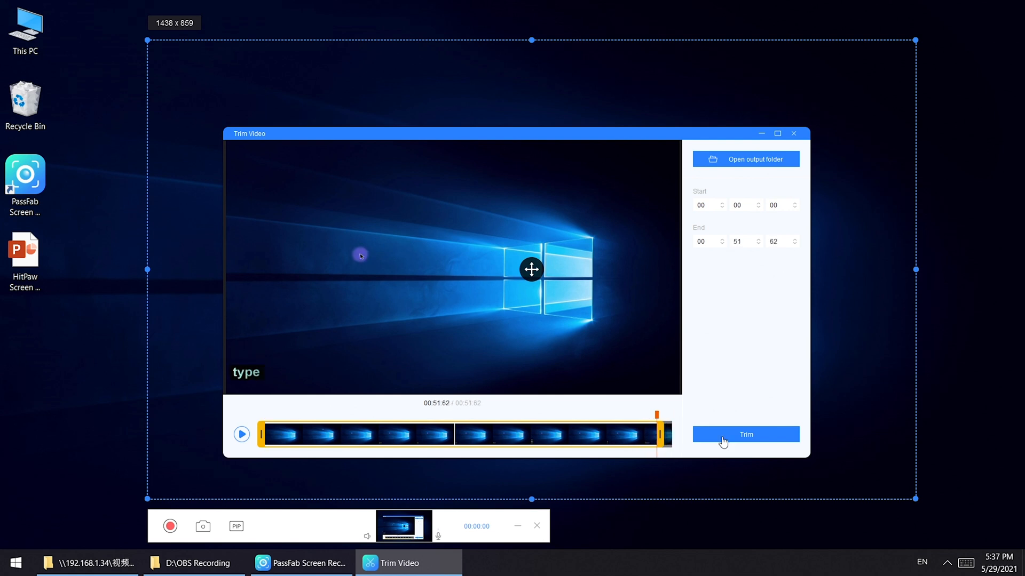
# Apply Trim on the 51-second clip to bring up the Save Video dialog.
pyautogui.click(745, 434)
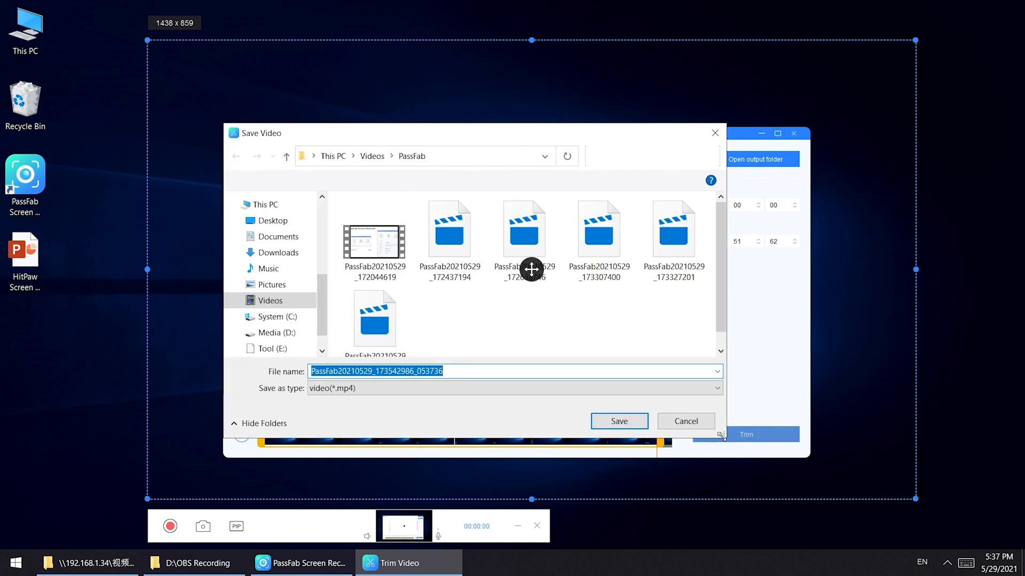